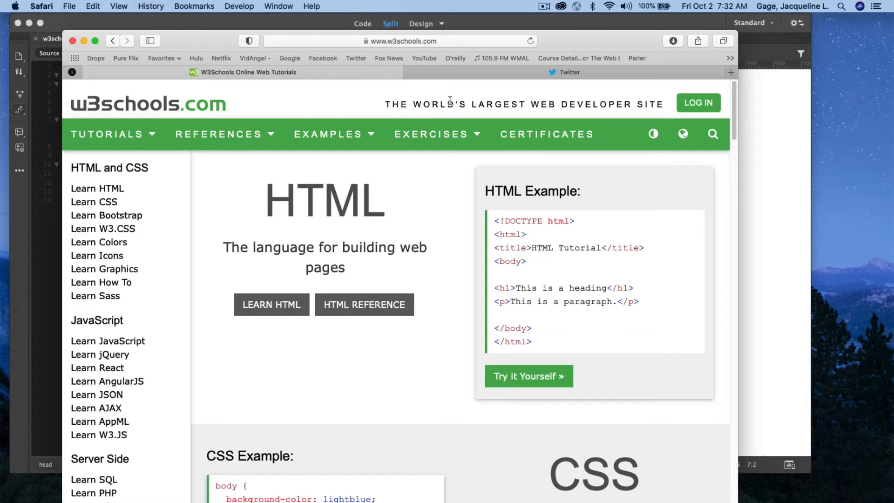
pyautogui.moveTo(632, 104)
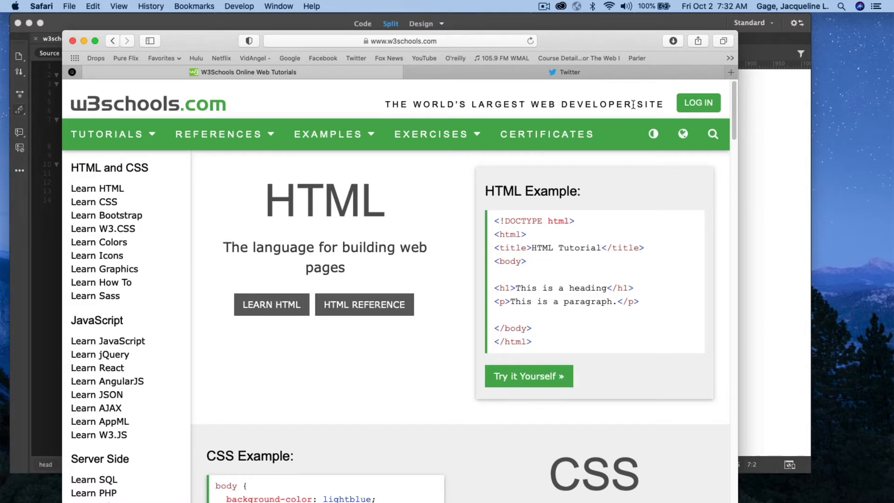
pyautogui.moveTo(621, 114)
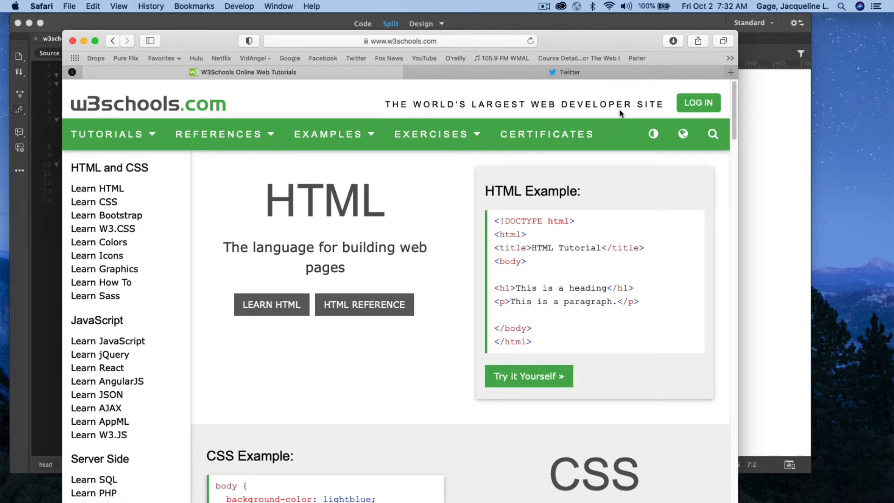
pyautogui.moveTo(87, 203)
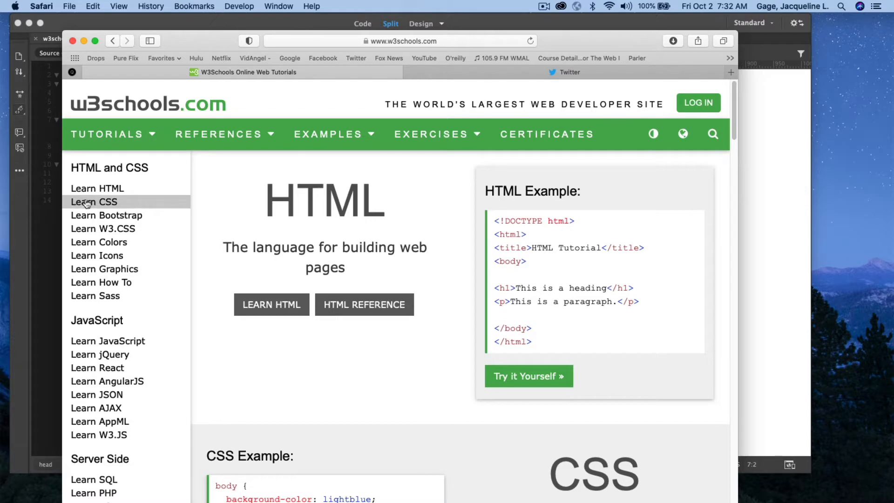
pyautogui.moveTo(104, 206)
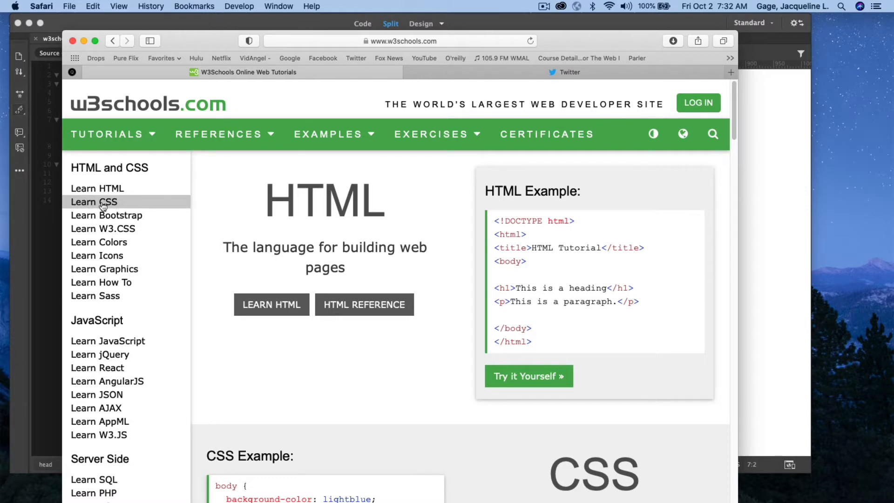
# Go from the w3schools home page to the Learn CSS tutorial and browse its topic list
pyautogui.click(93, 201)
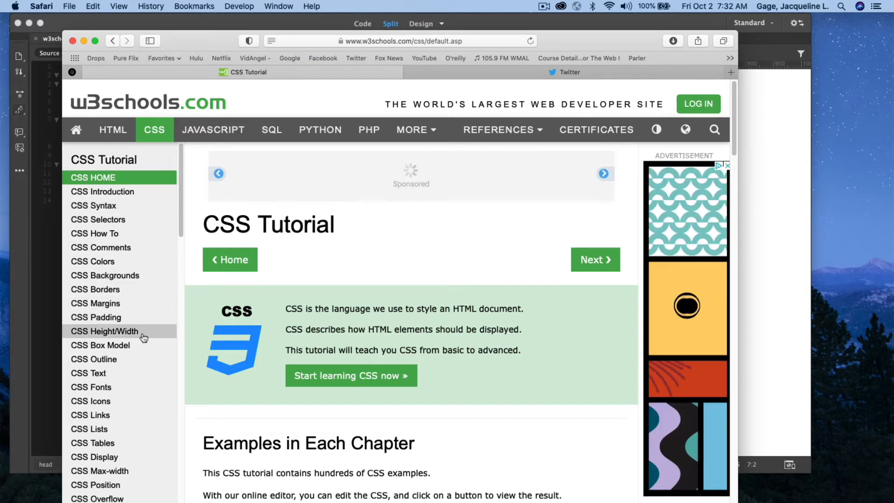
pyautogui.scroll(-3)
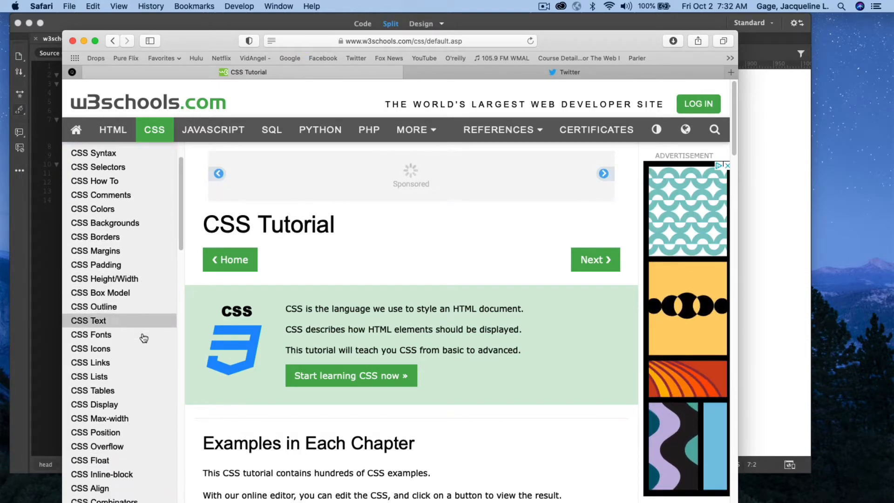
pyautogui.scroll(-3)
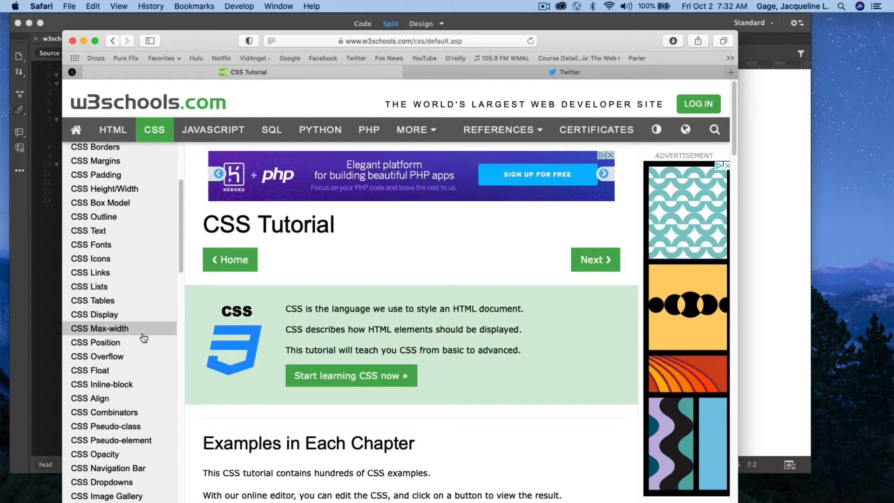
pyautogui.moveTo(131, 467)
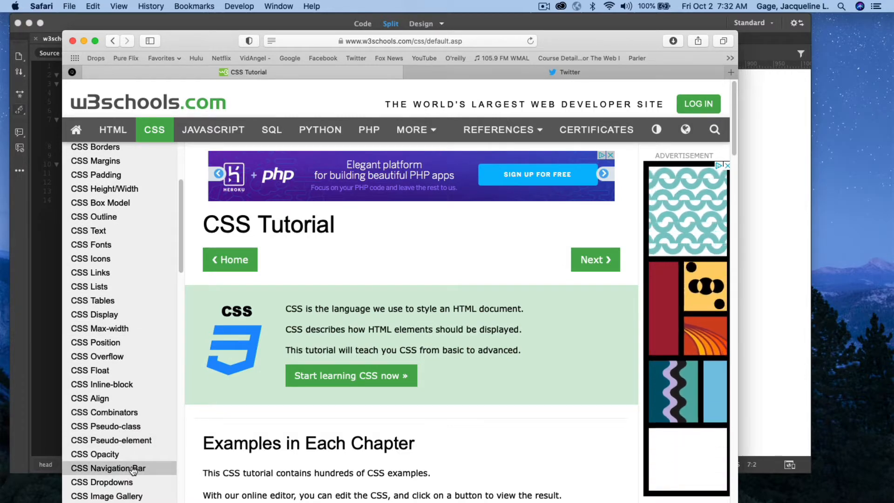
# Reach the CSS Navigation Bar lesson's first example and copy its ul list-of-links code
pyautogui.click(112, 468)
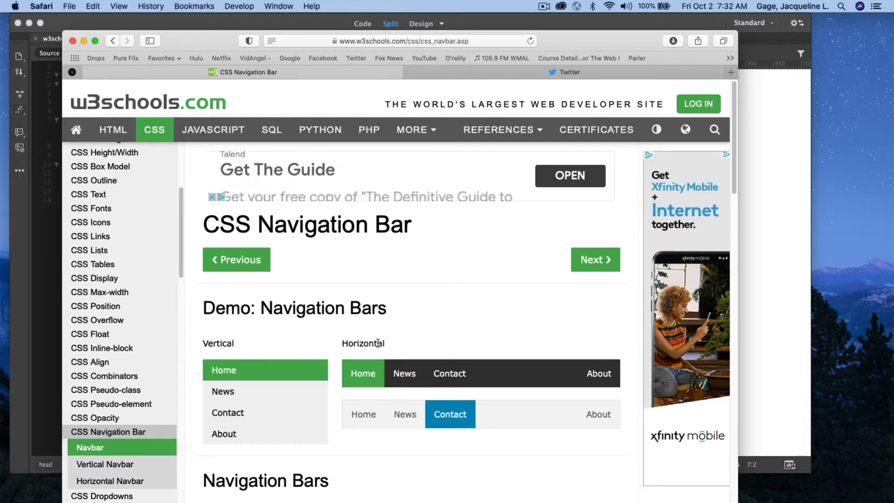
pyautogui.scroll(-3)
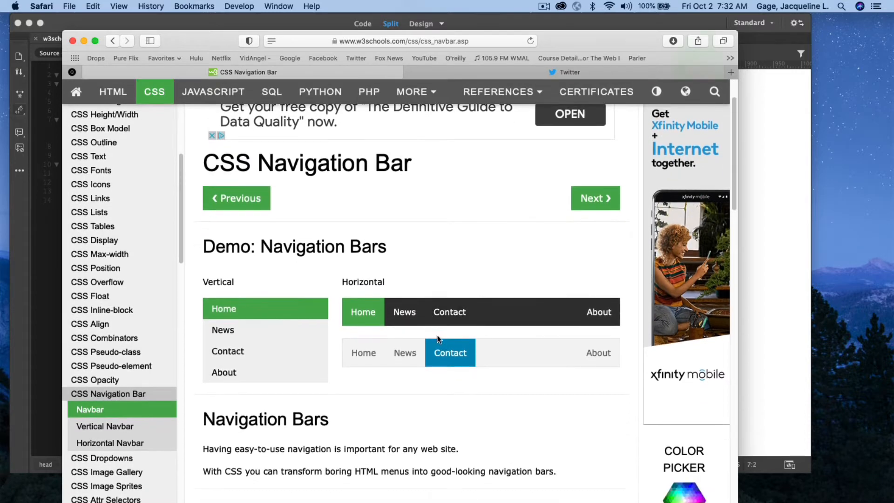
pyautogui.scroll(-3)
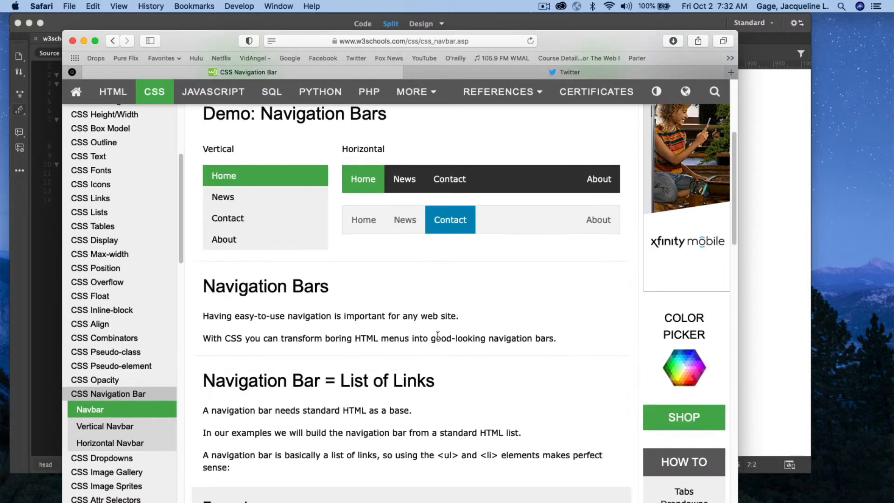
pyautogui.scroll(-3)
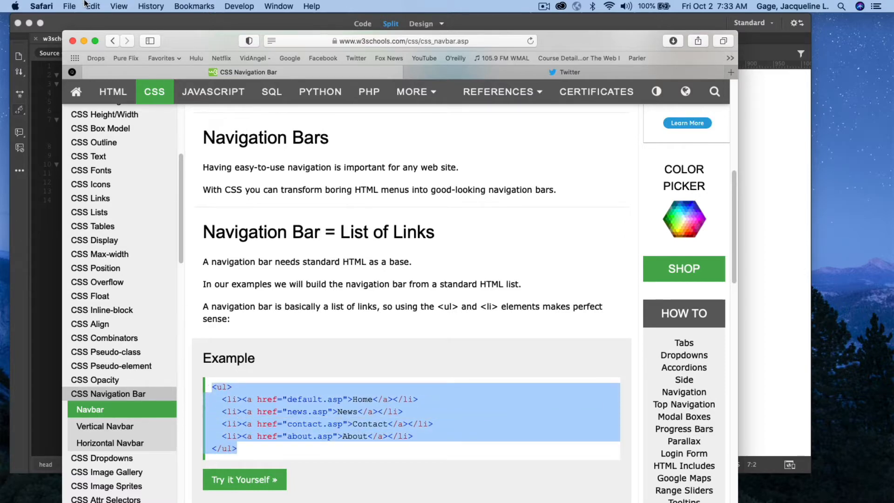
pyautogui.click(93, 6)
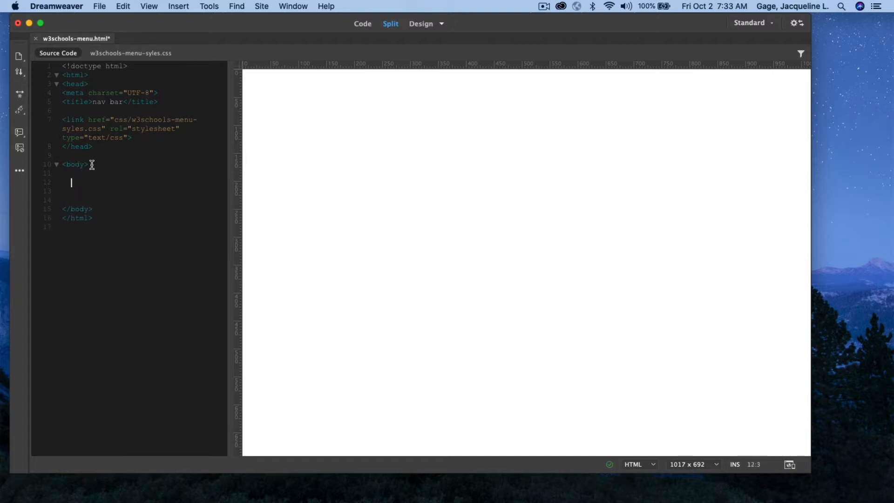
# Paste the Home, News, Contact, About ul list into the body of w3schools-menu.html
pyautogui.click(123, 6)
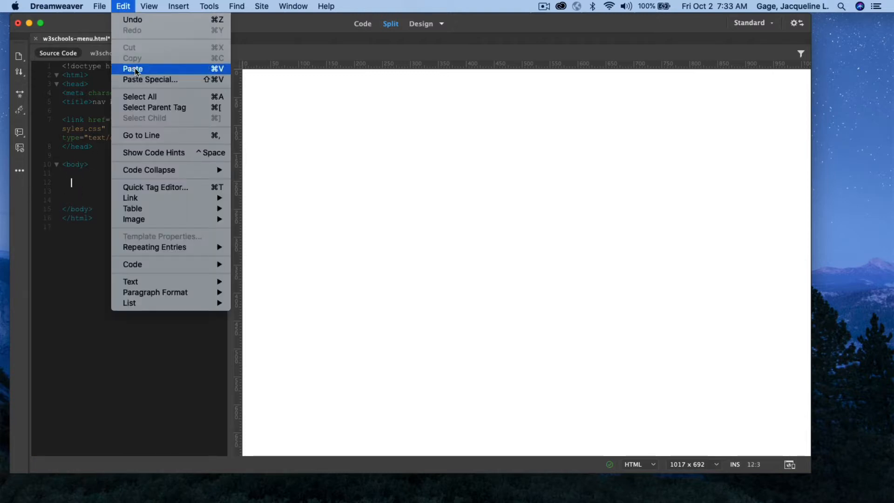
pyautogui.click(133, 69)
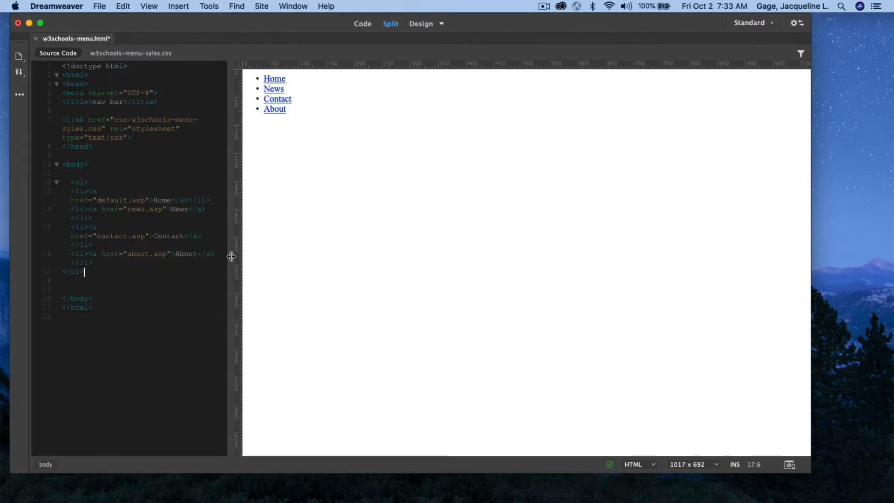
pyautogui.moveTo(231, 256); pyautogui.dragTo(403, 262)
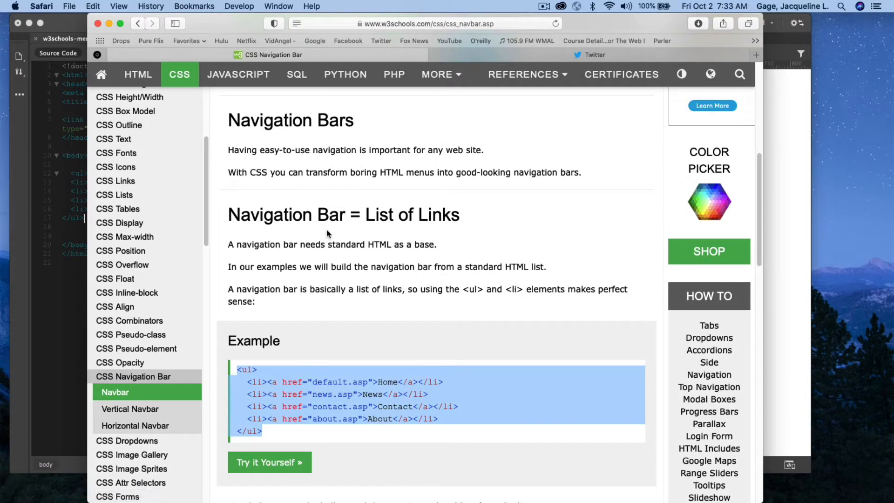
# Scroll the CSS Navigation Bar lesson down to the bullets, margins and padding example
pyautogui.scroll(-3)
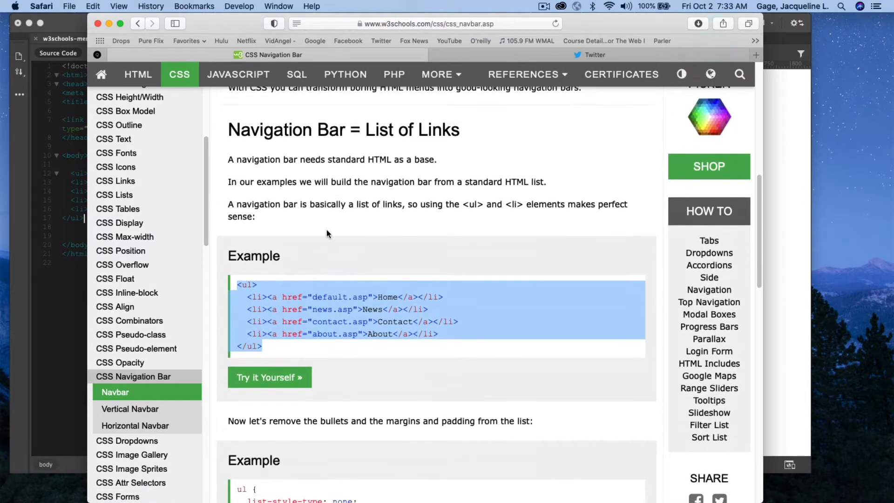
pyautogui.scroll(-3)
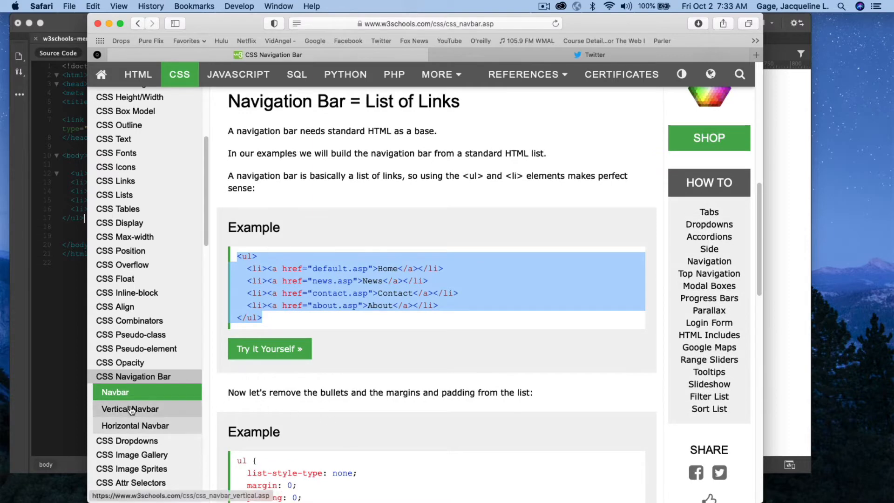
pyautogui.moveTo(153, 430)
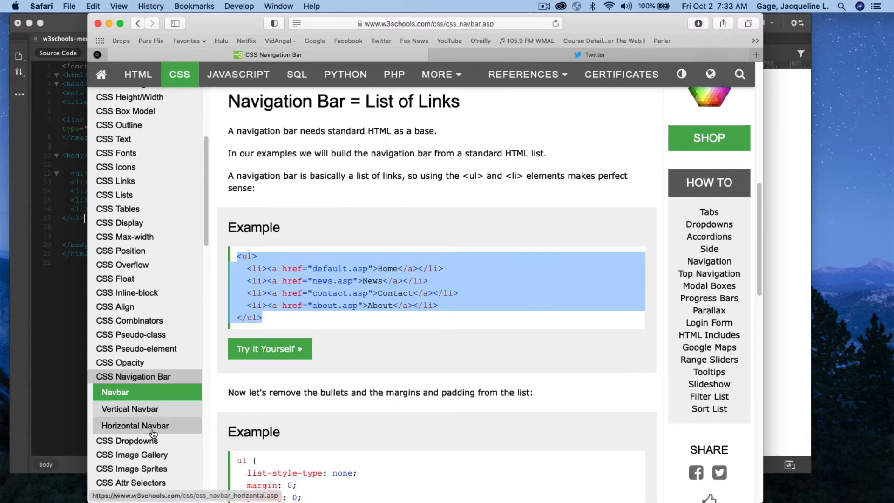
# Reach the Horizontal Navbar lesson's dark navbar CSS example and copy its rules
pyautogui.click(135, 426)
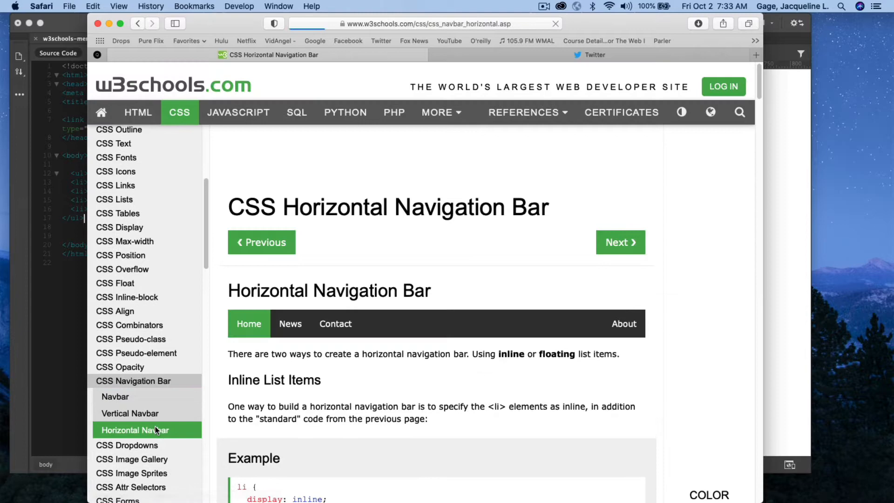
pyautogui.scroll(-3)
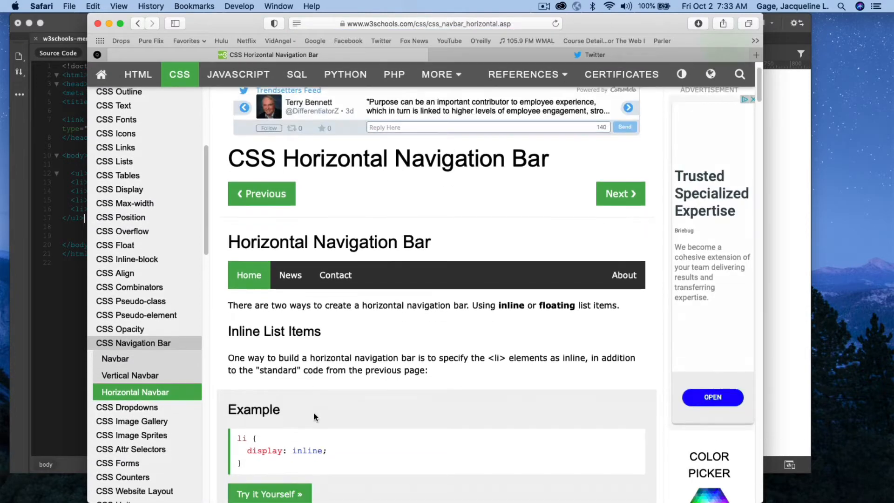
pyautogui.scroll(-3)
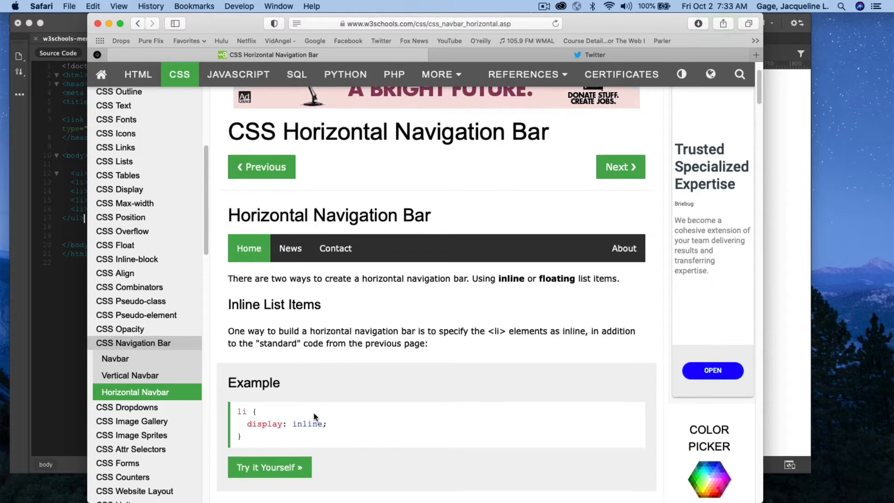
pyautogui.scroll(-3)
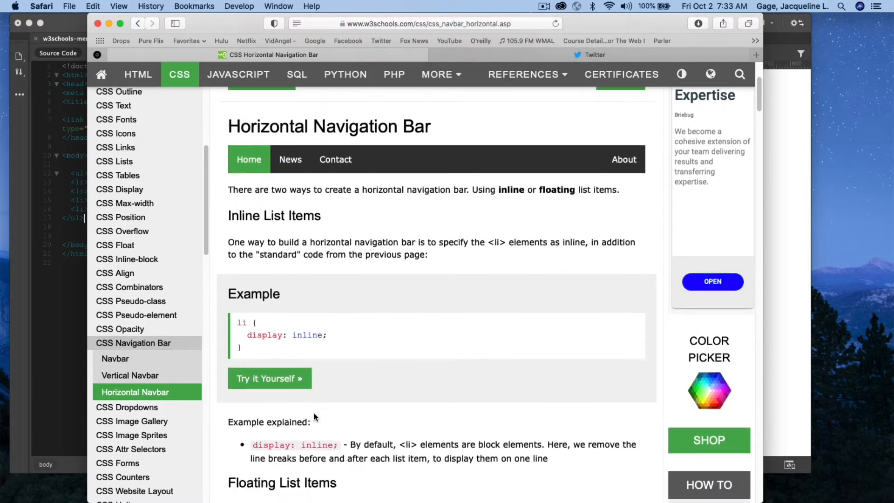
pyautogui.scroll(-3)
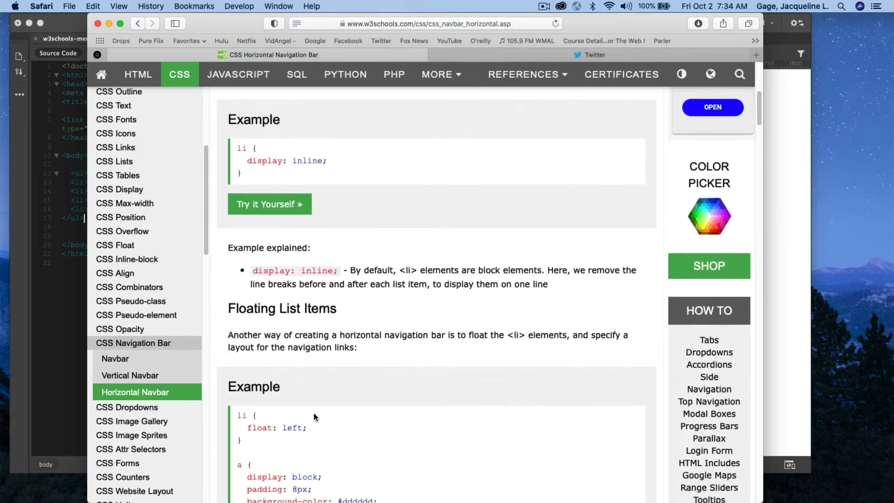
pyautogui.scroll(-3)
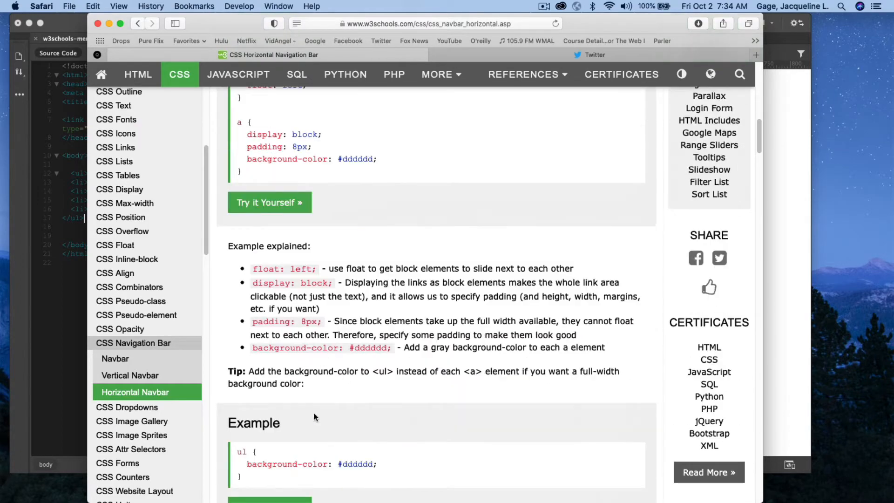
pyautogui.scroll(-3)
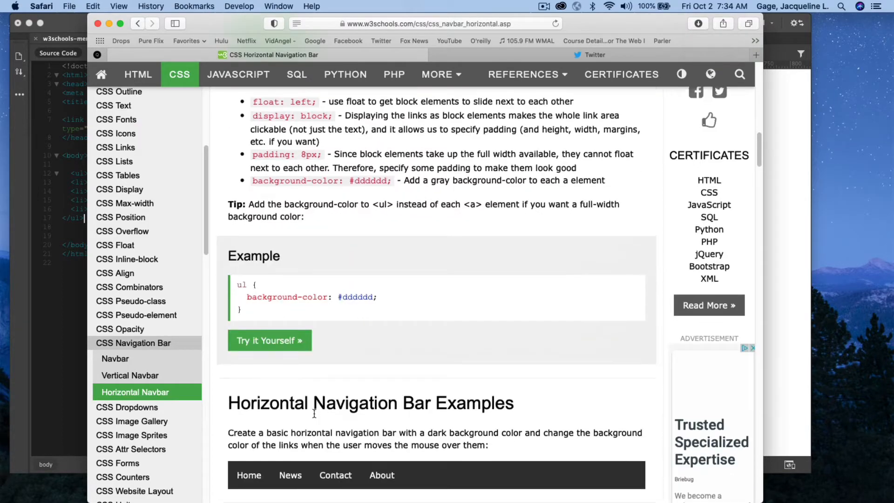
pyautogui.scroll(-3)
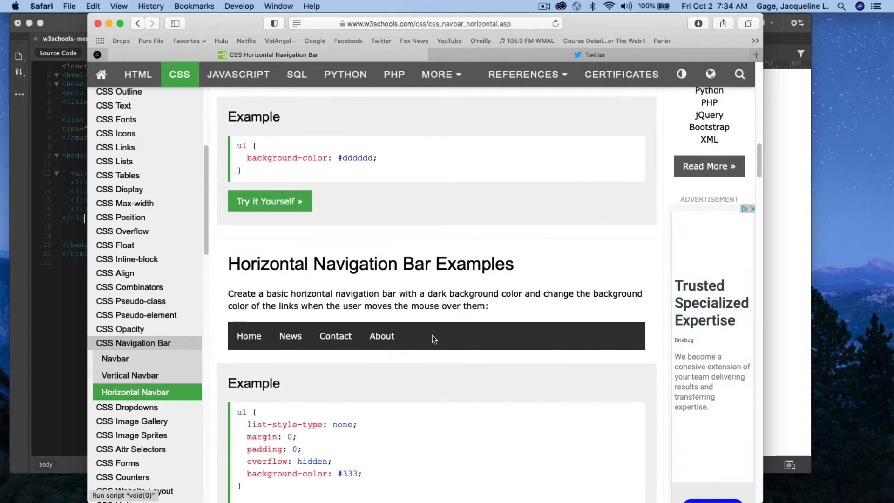
pyautogui.scroll(-3)
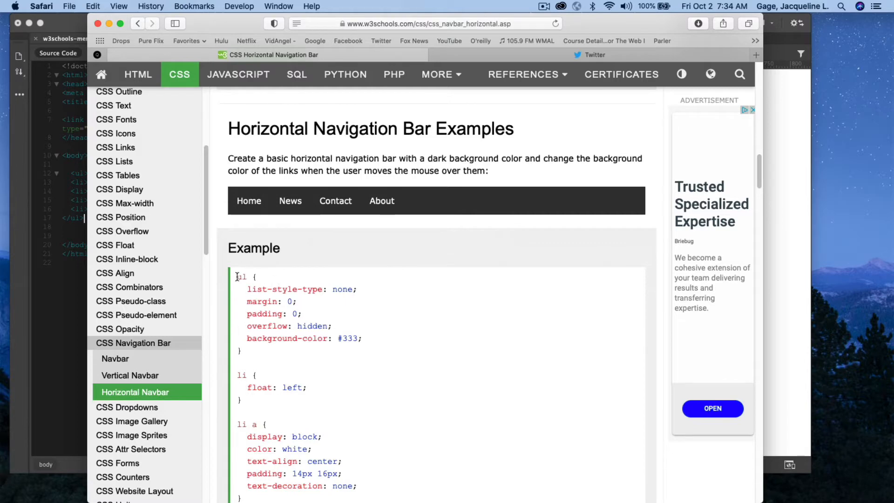
pyautogui.scroll(-3)
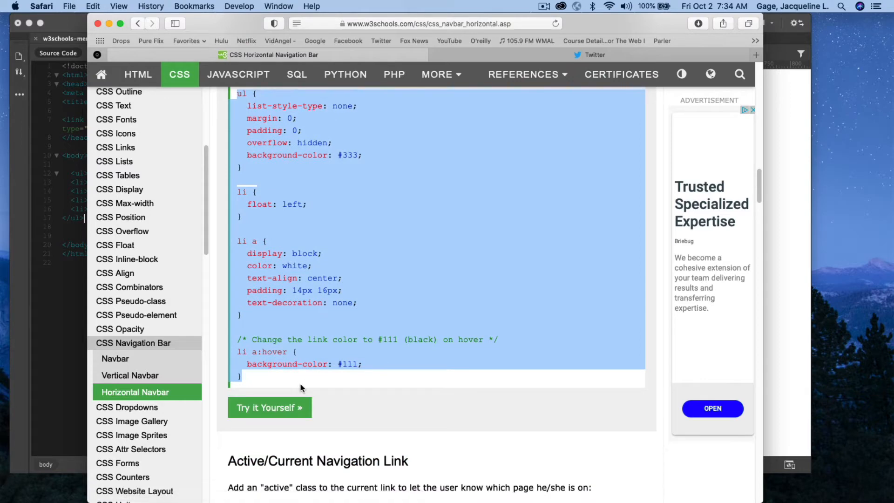
pyautogui.click(118, 6)
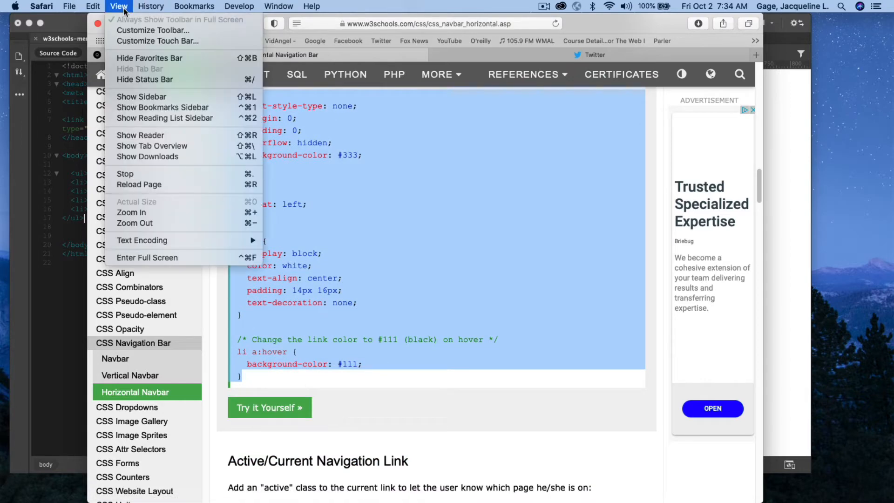
# Return to Dreamweaver and show the linked w3schools-menu-syles.css related file
pyautogui.click(94, 6)
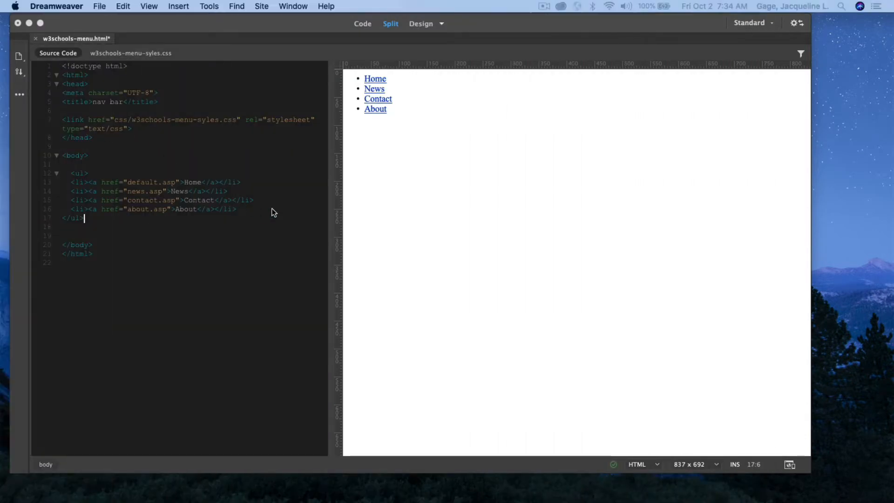
pyautogui.moveTo(145, 54)
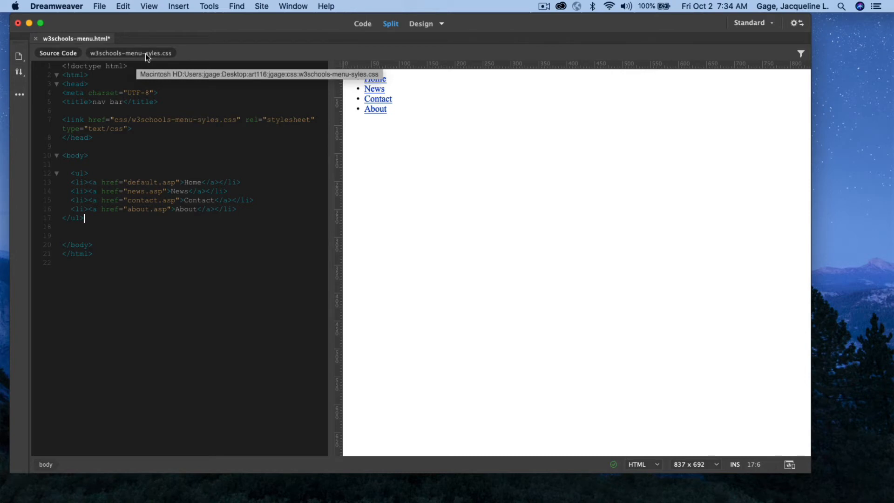
pyautogui.click(130, 52)
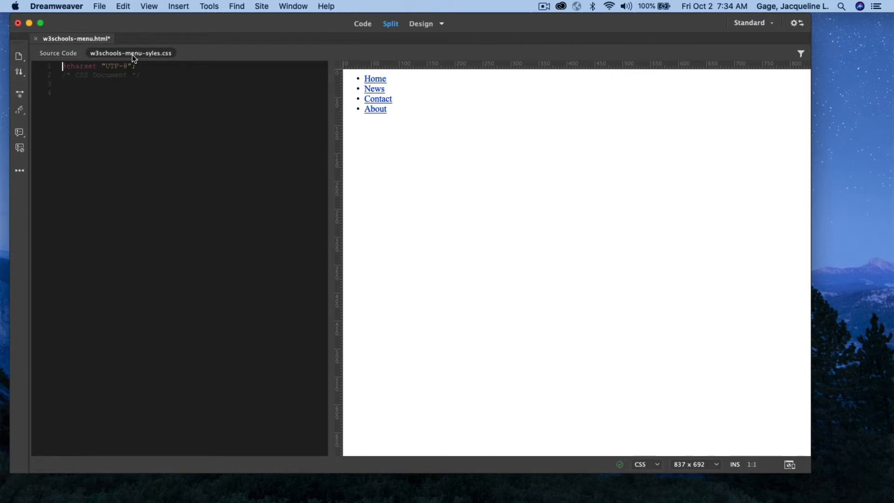
# Paste the horizontal navbar CSS rules into the stylesheet below its comment
pyautogui.click(142, 74)
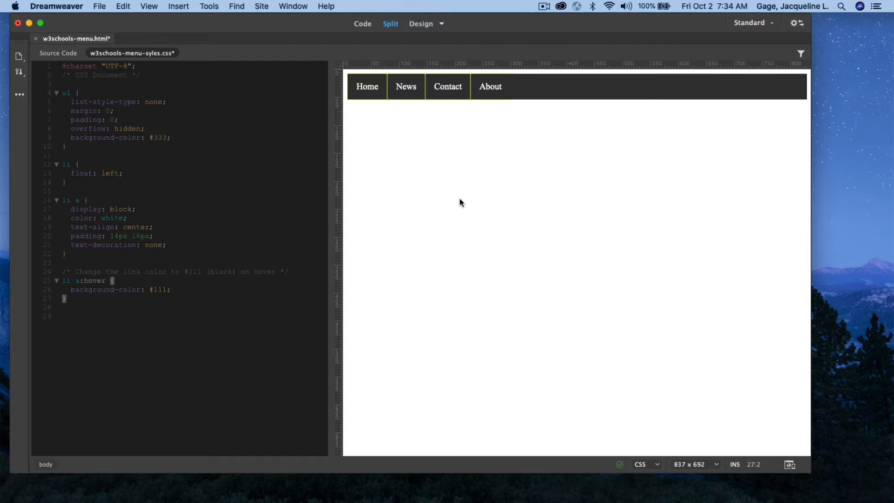
pyautogui.moveTo(550, 95)
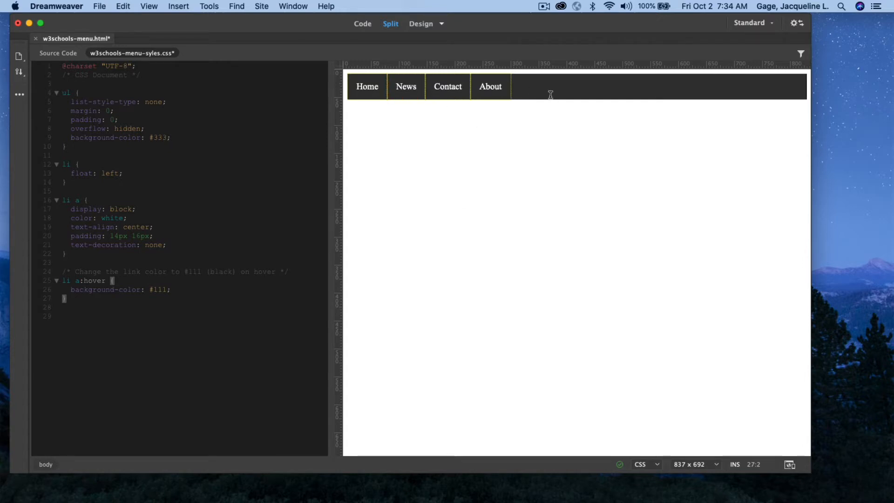
pyautogui.moveTo(654, 334)
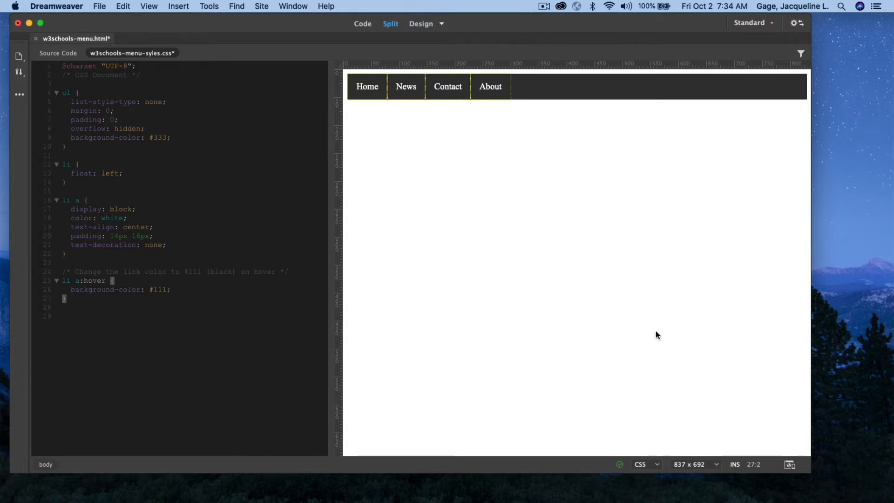
# Save w3schools-menu.html and launch its Real-time Preview in Safari
pyautogui.click(790, 465)
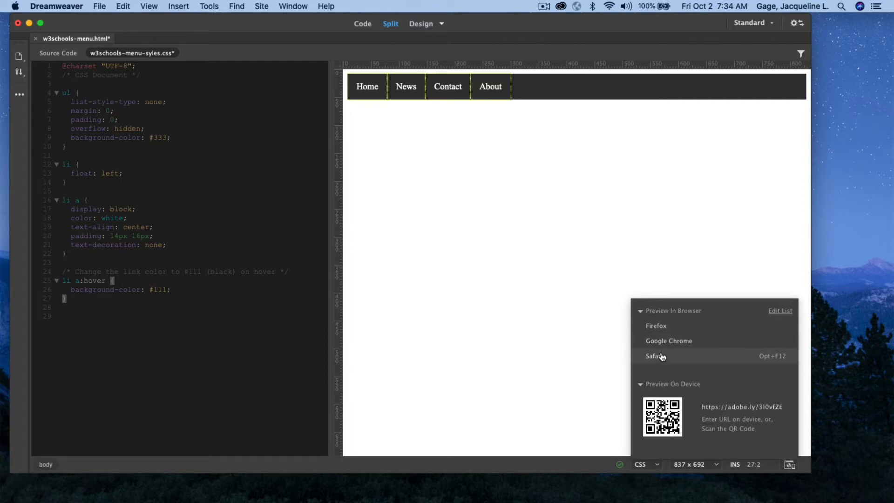
pyautogui.click(654, 355)
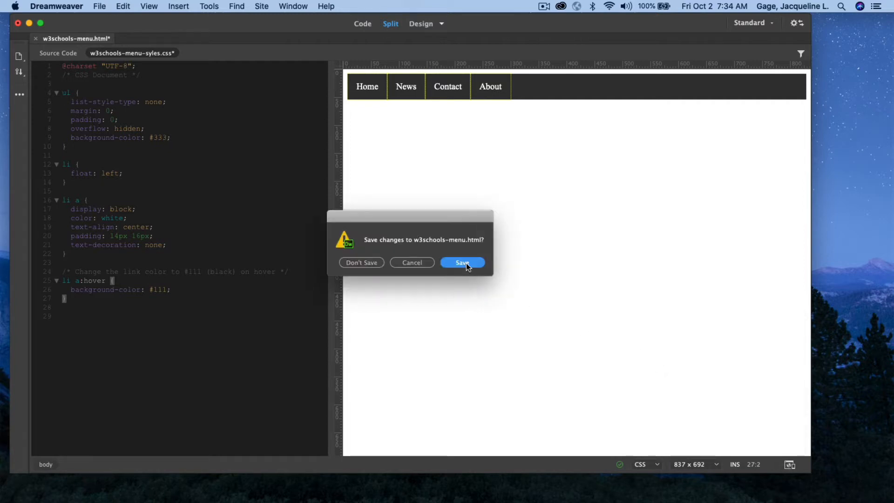
pyautogui.click(462, 262)
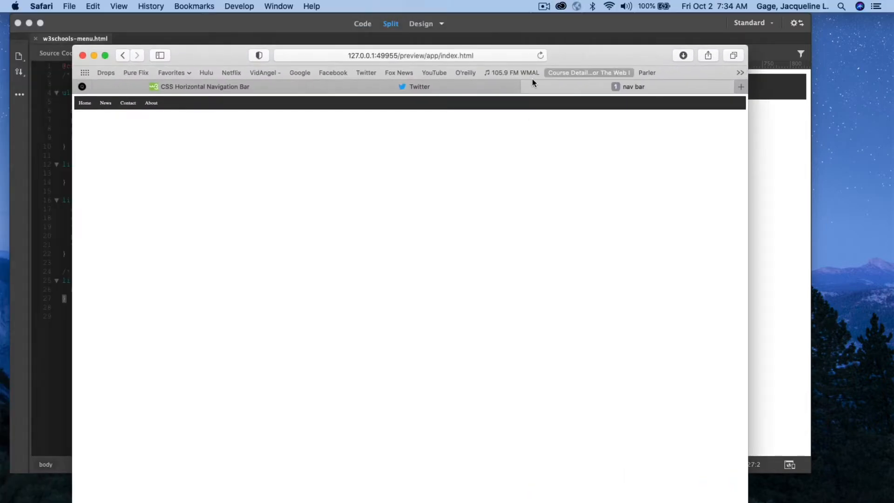
pyautogui.moveTo(122, 10)
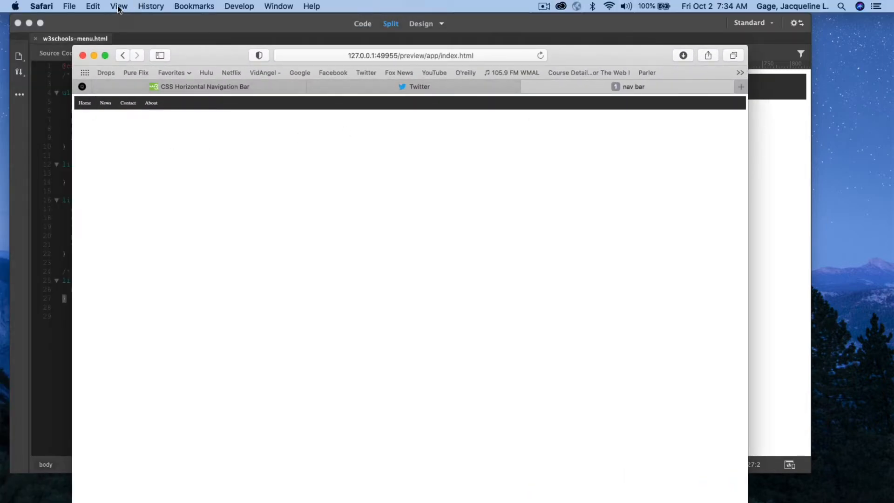
# View the preview at Actual Size and resize the Safari window to test the navbar
pyautogui.click(119, 6)
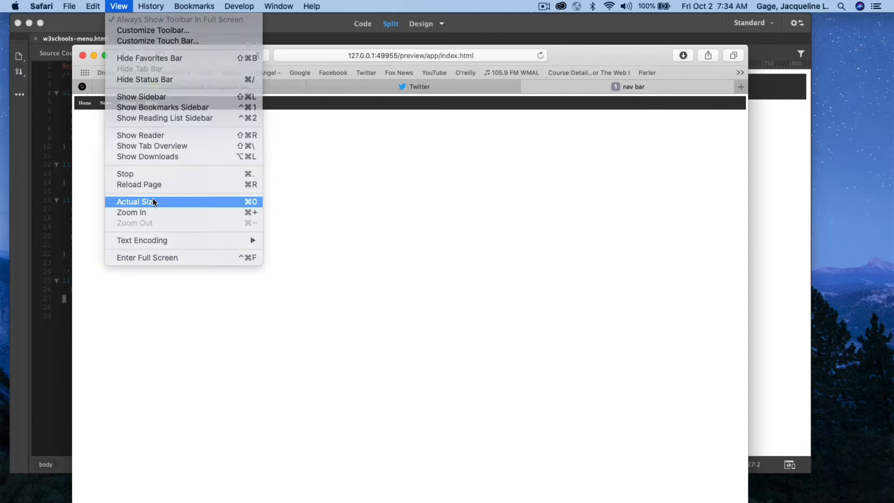
pyautogui.click(141, 201)
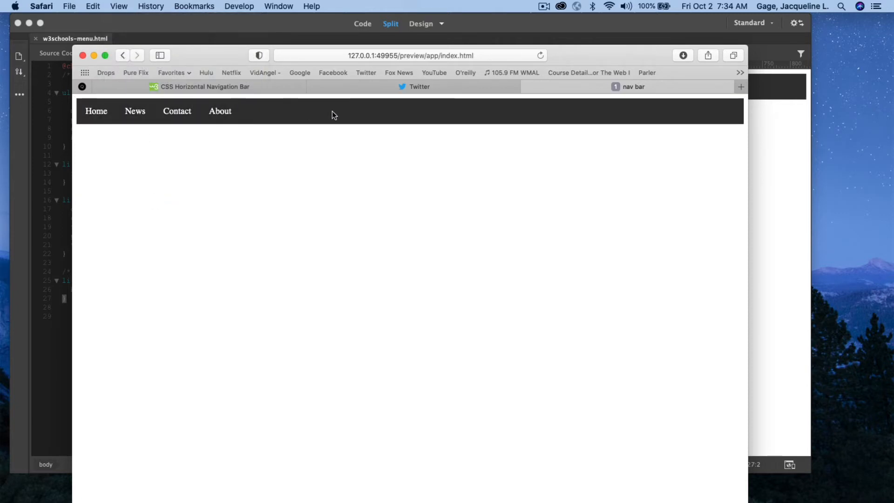
pyautogui.moveTo(741, 493)
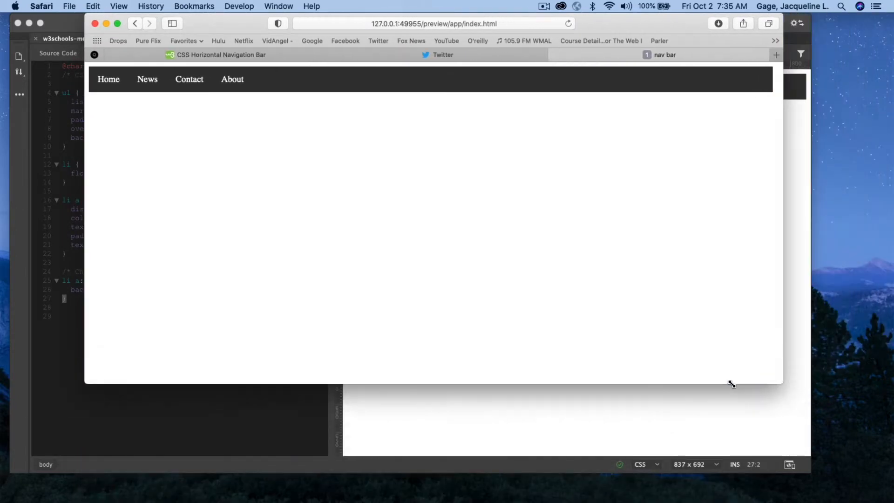
pyautogui.moveTo(732, 382); pyautogui.dragTo(448, 357)
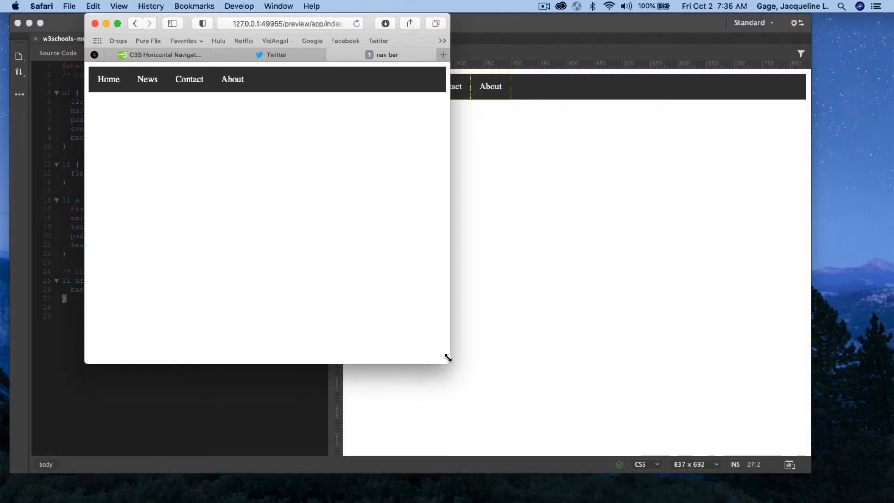
pyautogui.moveTo(448, 358); pyautogui.dragTo(637, 376)
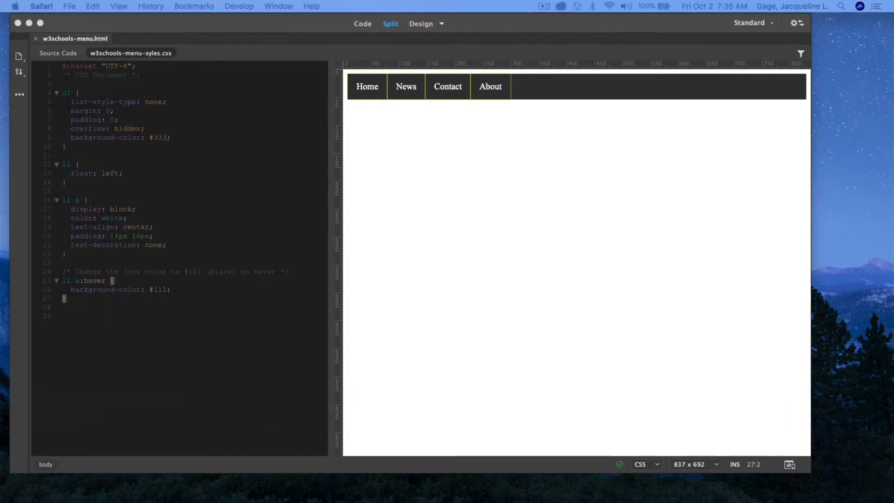
pyautogui.moveTo(50, 57)
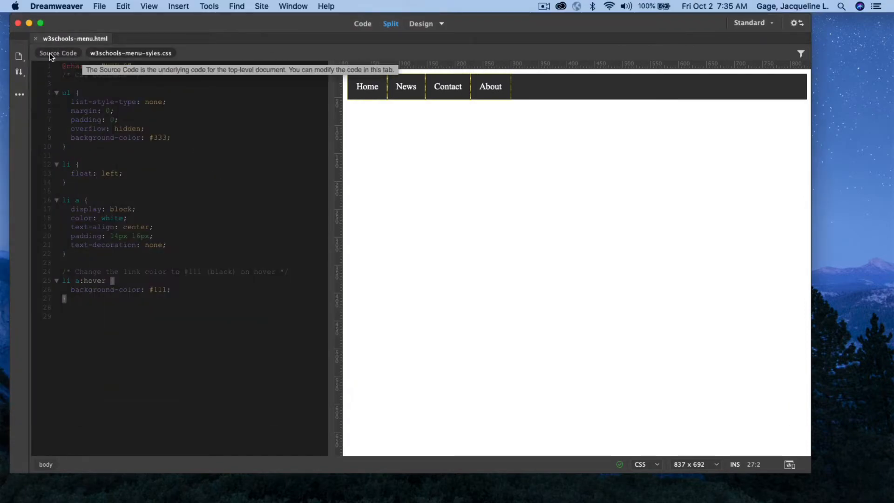
# In Source Code, wrap the selected ul in an inserted Navigation element
pyautogui.click(57, 52)
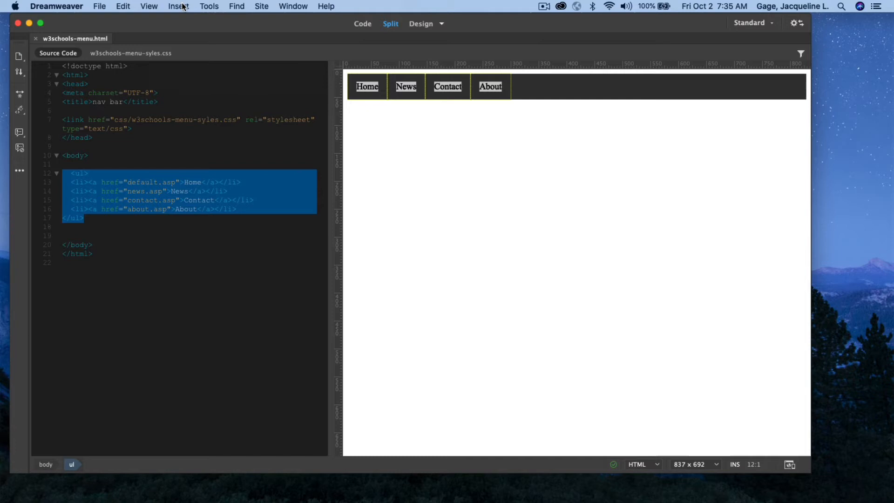
pyautogui.click(178, 6)
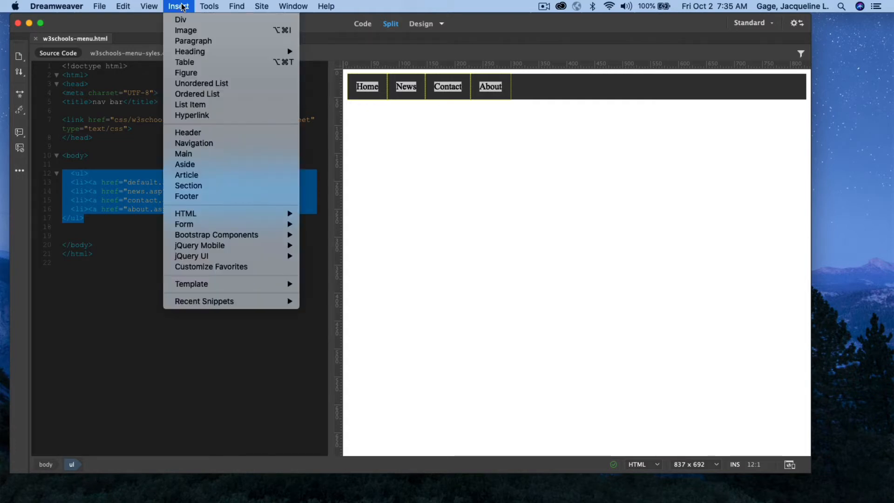
pyautogui.click(194, 143)
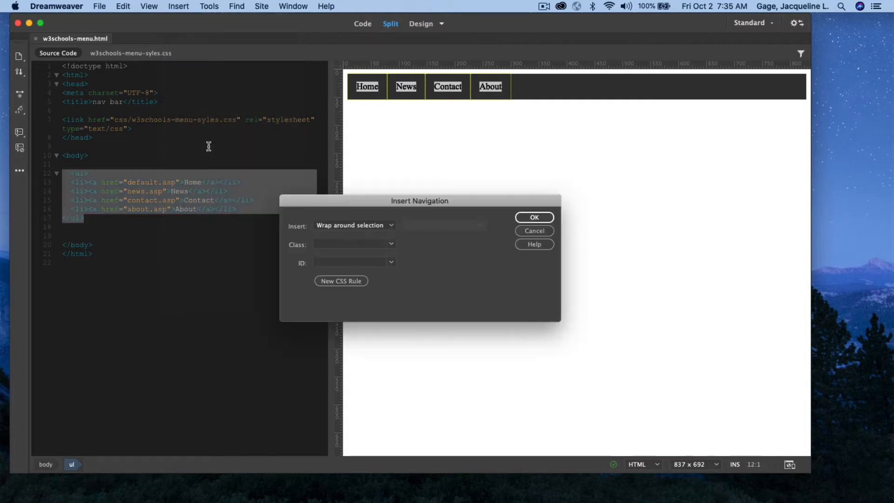
# Give the new nav element the class main-nav and confirm
pyautogui.click(350, 244)
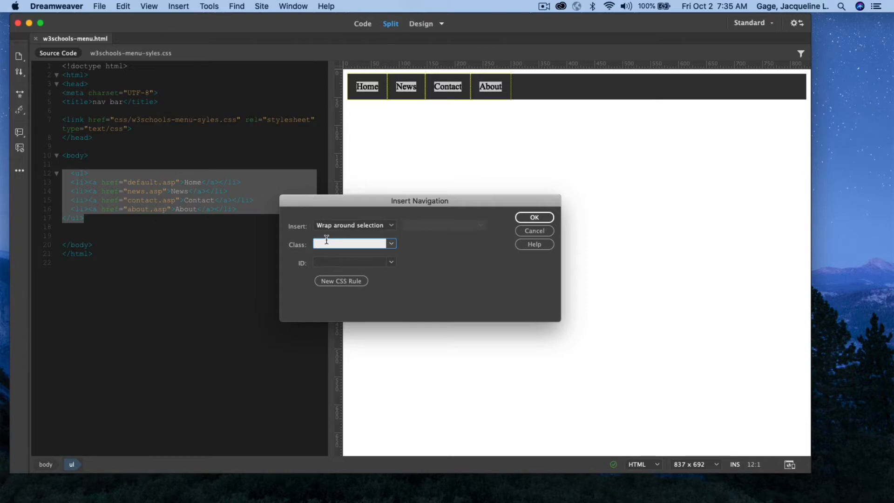
pyautogui.click(351, 244)
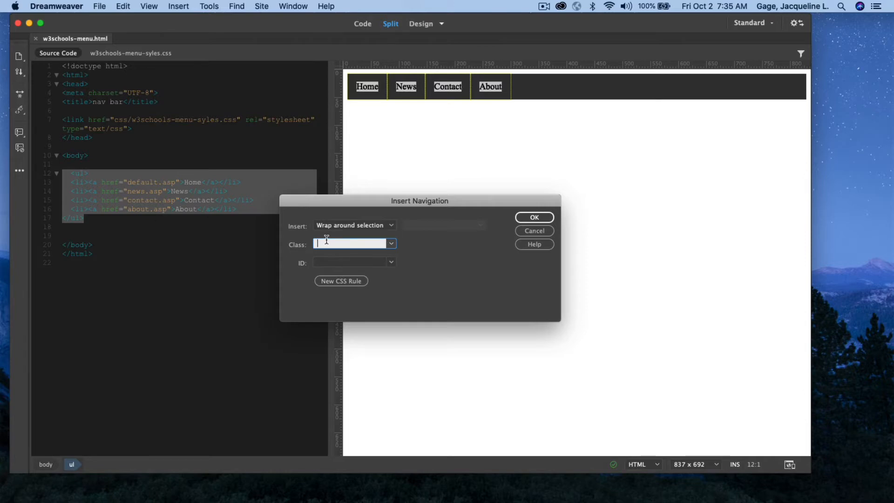
pyautogui.write('main-n')
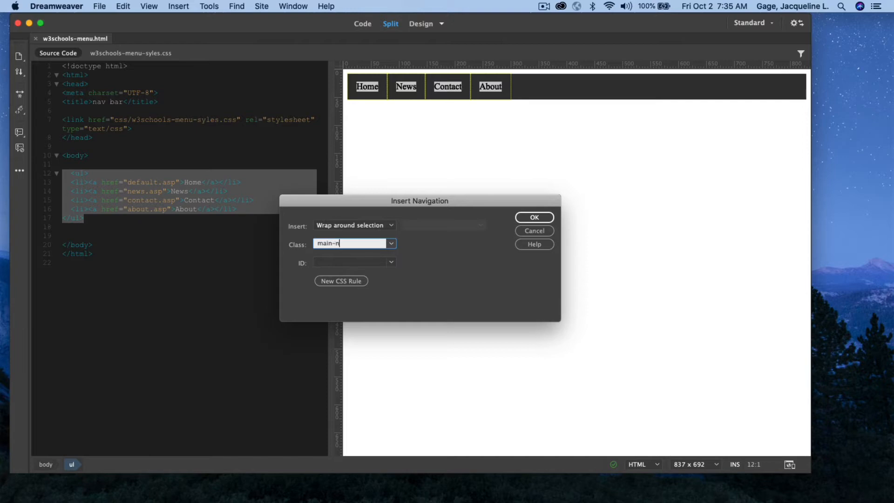
pyautogui.write('av')
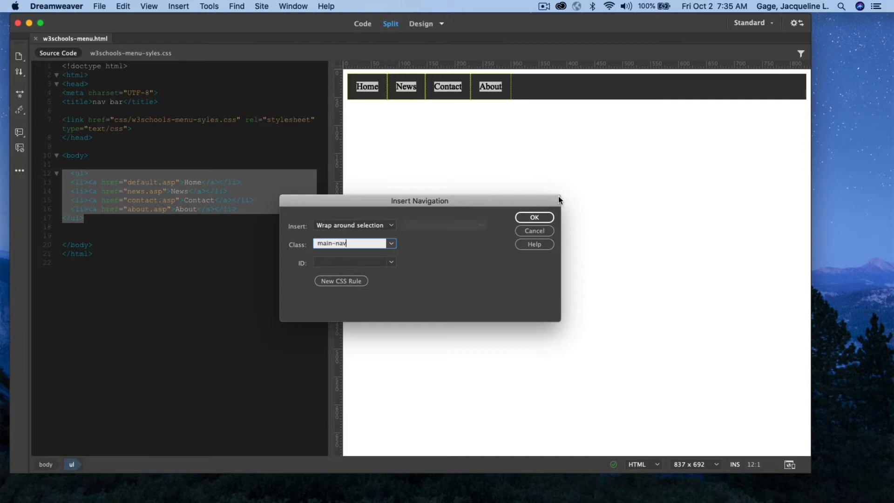
pyautogui.click(535, 218)
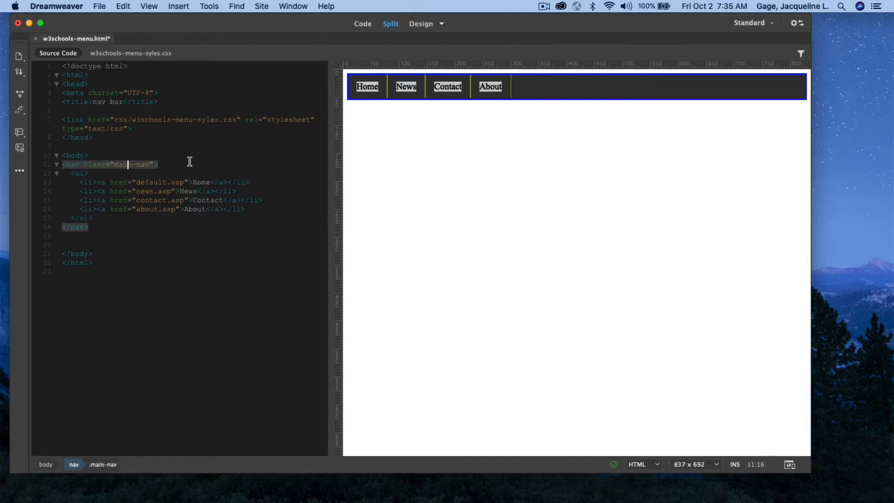
# In CSS Designer, select the .main-nav selector for editing
pyautogui.click(293, 6)
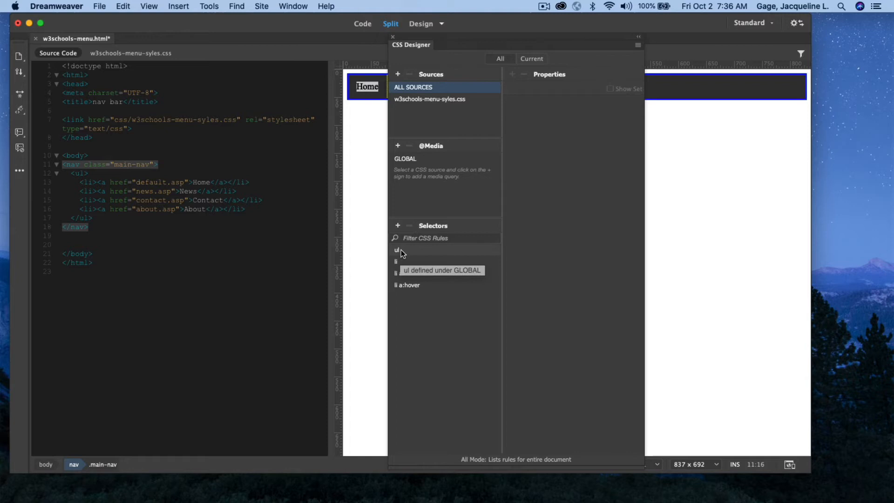
pyautogui.click(130, 52)
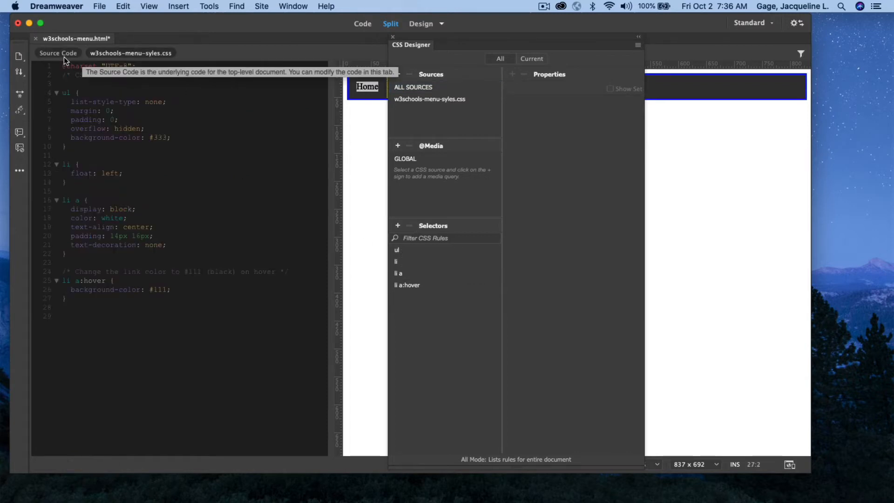
pyautogui.click(106, 164)
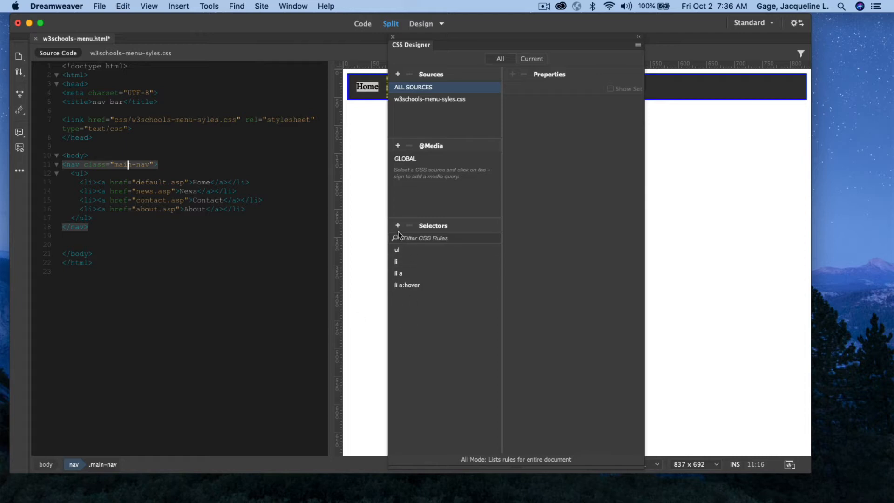
pyautogui.click(397, 225)
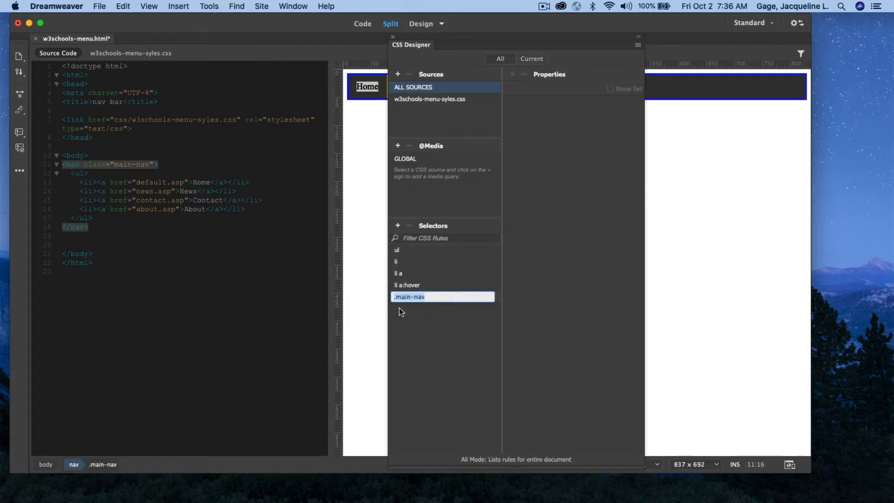
pyautogui.click(412, 297)
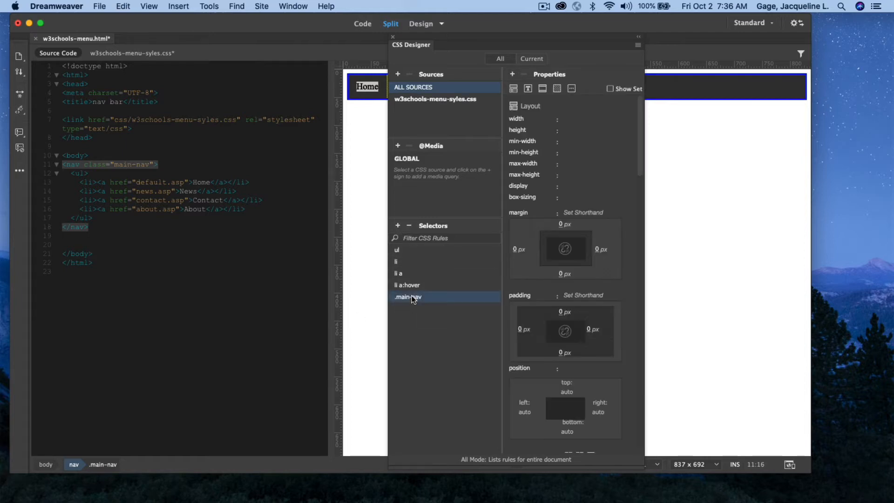
pyautogui.moveTo(513, 88)
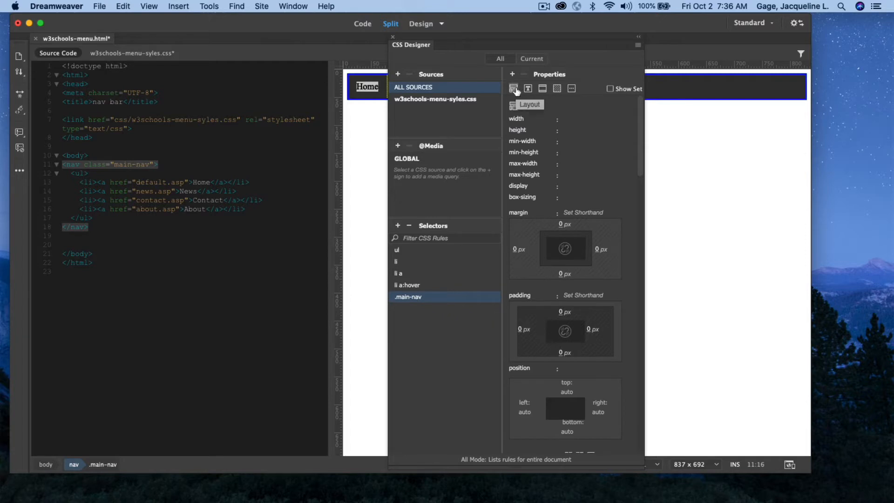
pyautogui.moveTo(564, 117)
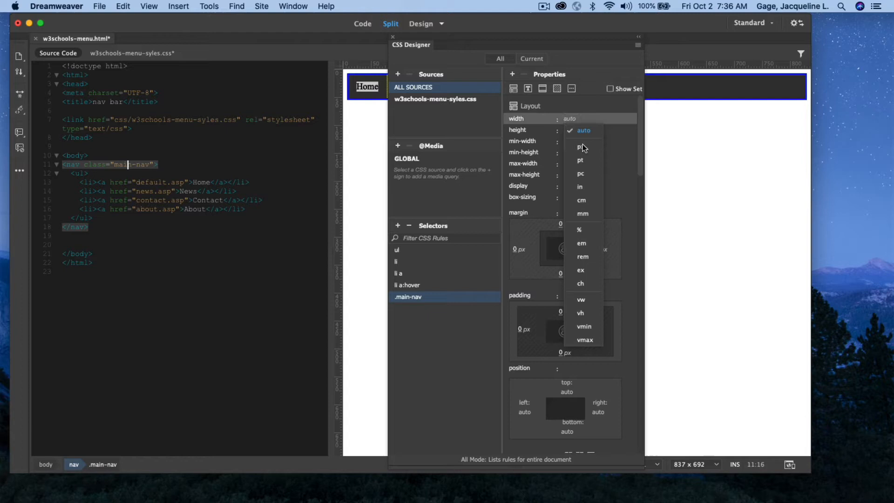
# Set the .main-nav rule's width to 600 px
pyautogui.click(580, 147)
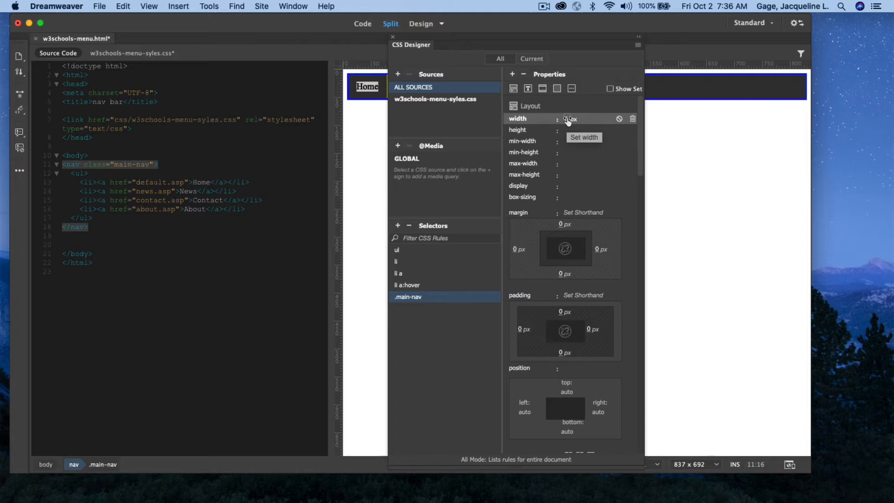
pyautogui.click(574, 119)
pyautogui.write('600')
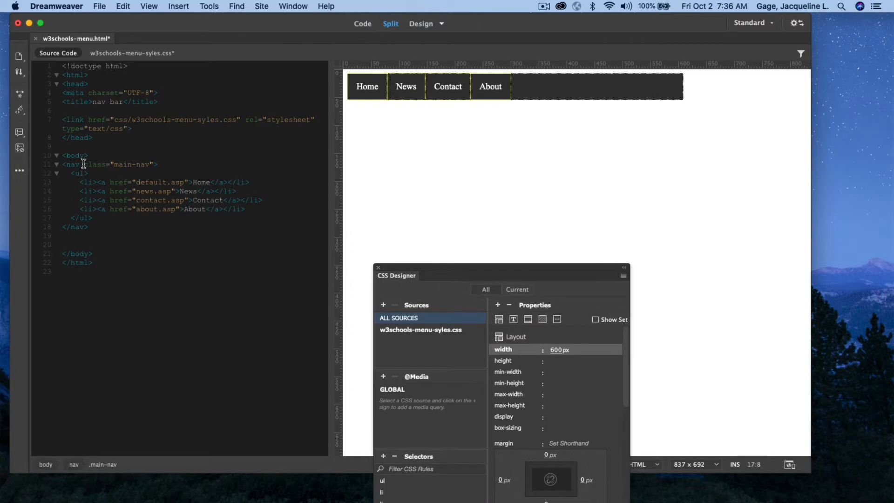
# Save the page and preview the 600px-wide navbar in Safari
pyautogui.click(79, 173)
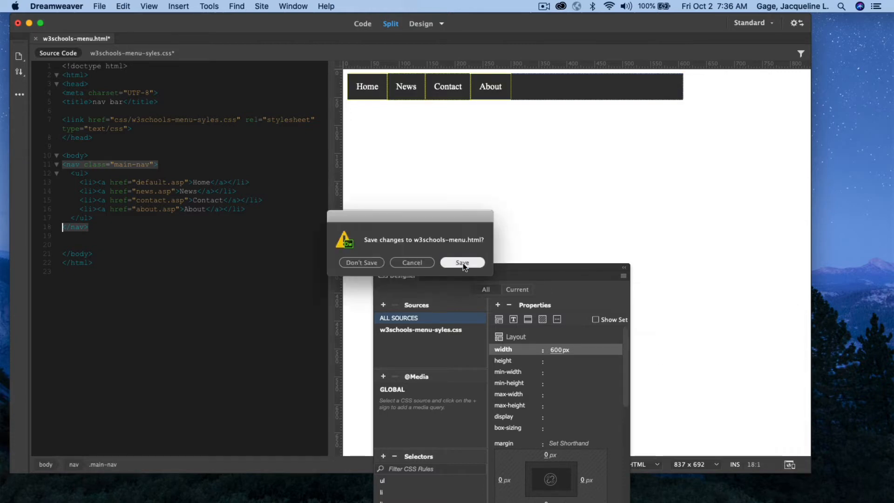
pyautogui.click(462, 263)
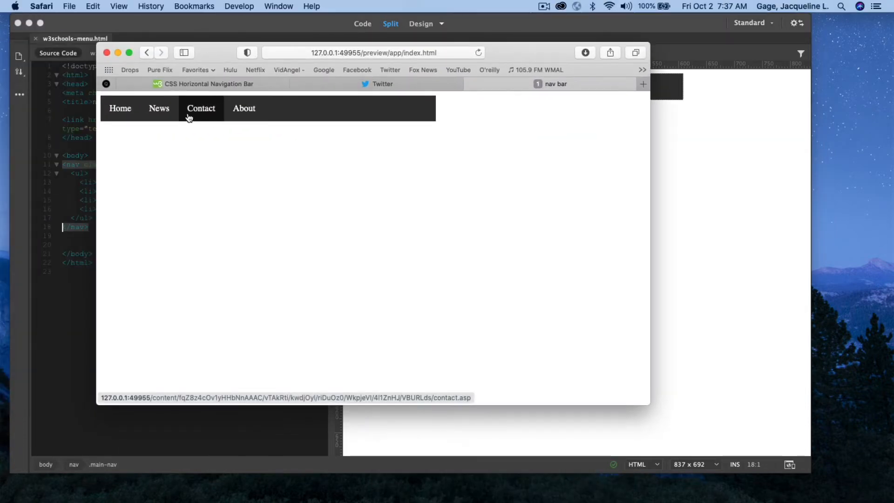
pyautogui.moveTo(108, 52)
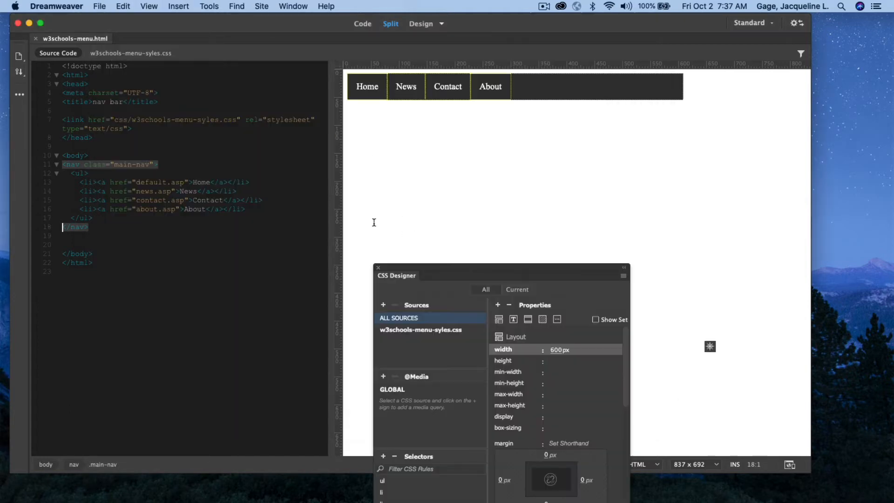
pyautogui.moveTo(177, 179)
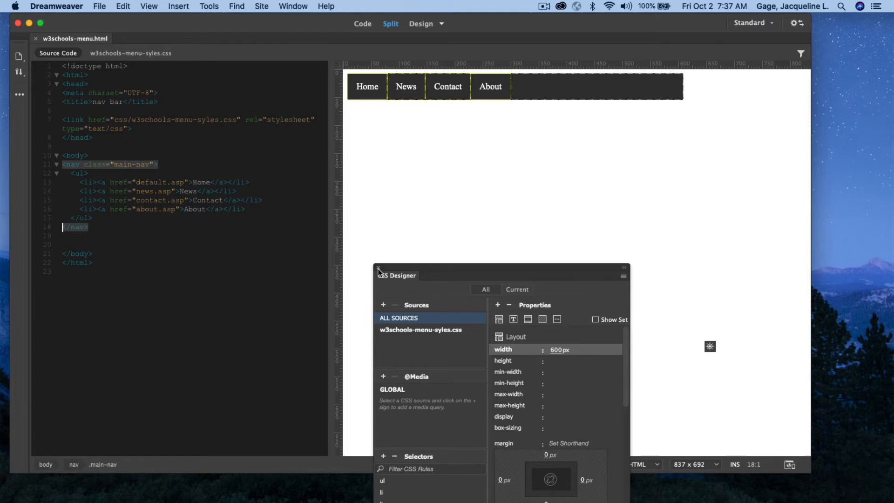
# Switch from CSS Designer to the Properties panel and point the Home link to # instead of default.asp
pyautogui.click(292, 6)
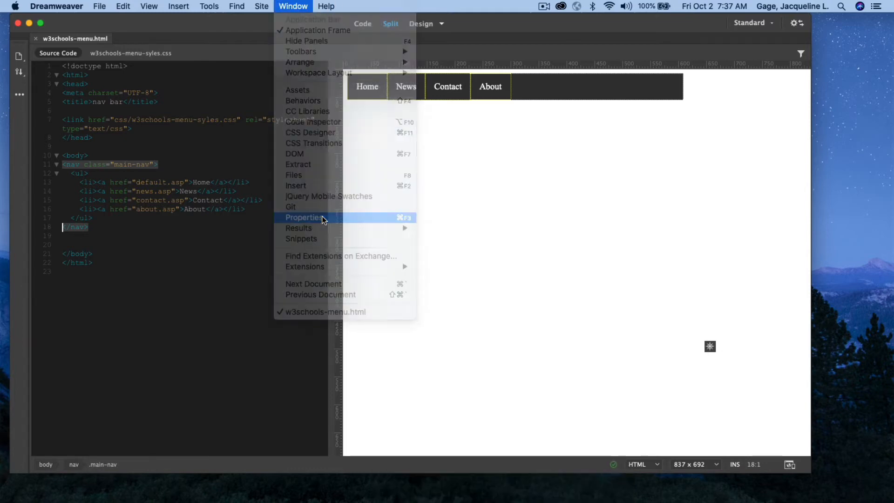
pyautogui.click(302, 217)
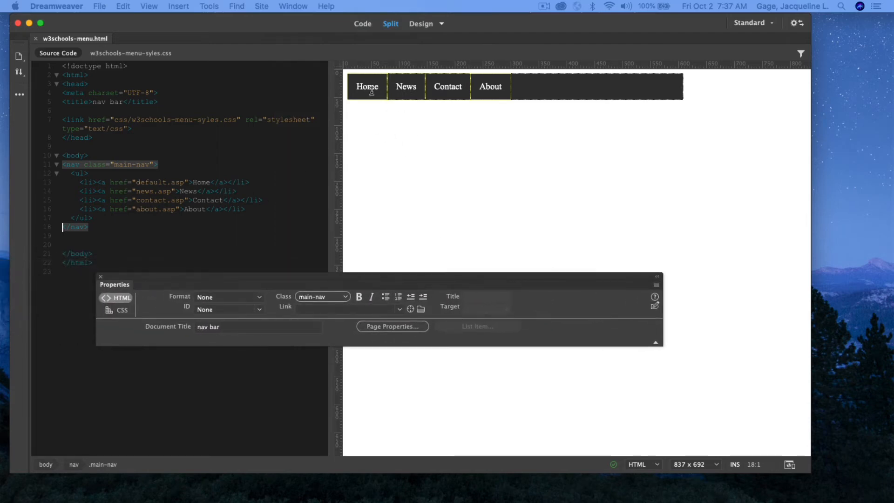
pyautogui.click(367, 86)
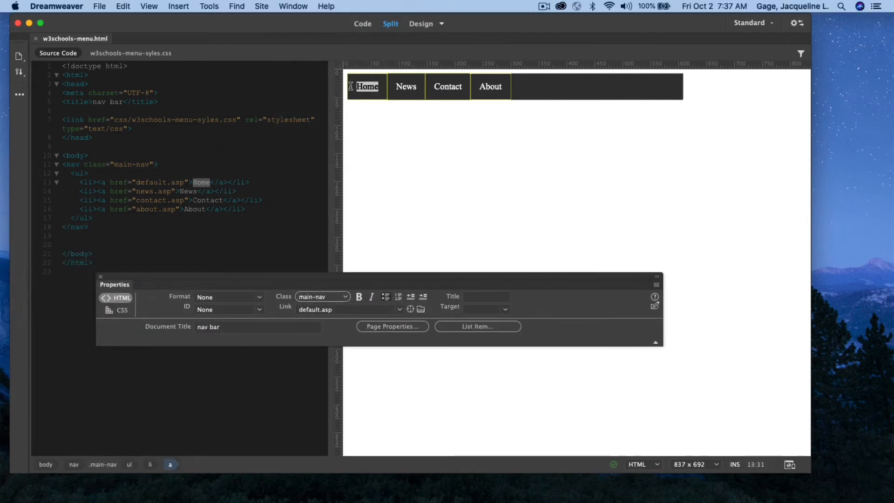
pyautogui.click(342, 310)
pyautogui.write('#')
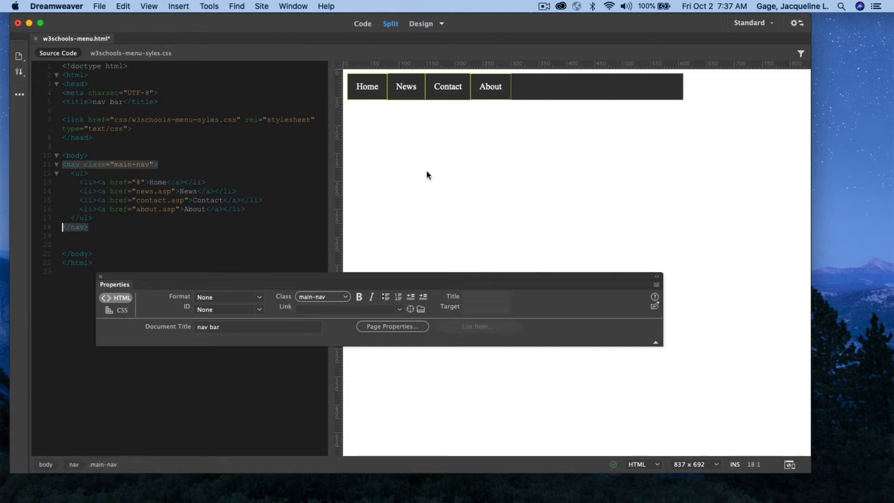
# Change the remaining menu hrefs to # and rename the News item to Facts in Code view
pyautogui.click(406, 86)
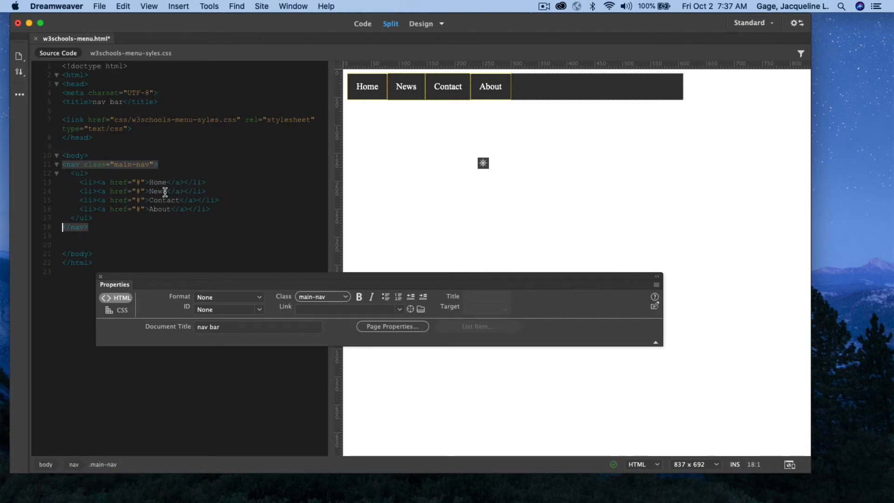
pyautogui.doubleClick(158, 191)
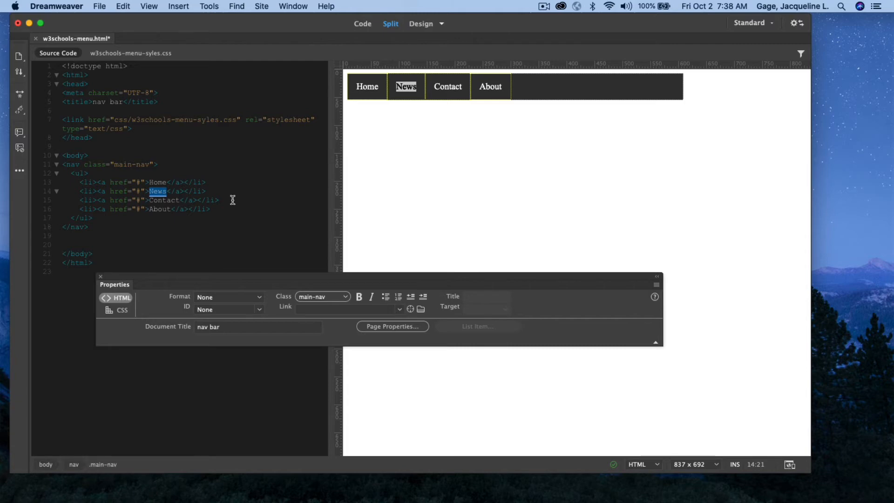
pyautogui.write('Facts')
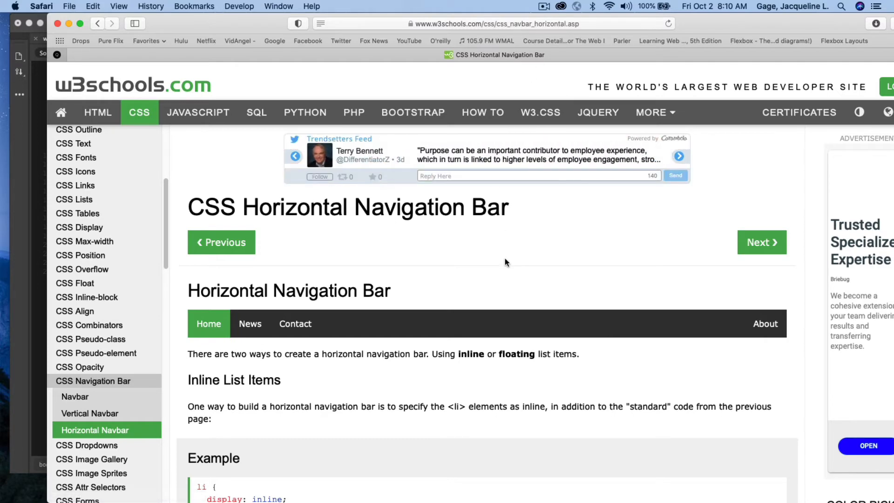
# Scroll the w3schools Horizontal Navigation Bar lesson to the dark navbar example with the ul rule background #333
pyautogui.scroll(-3)
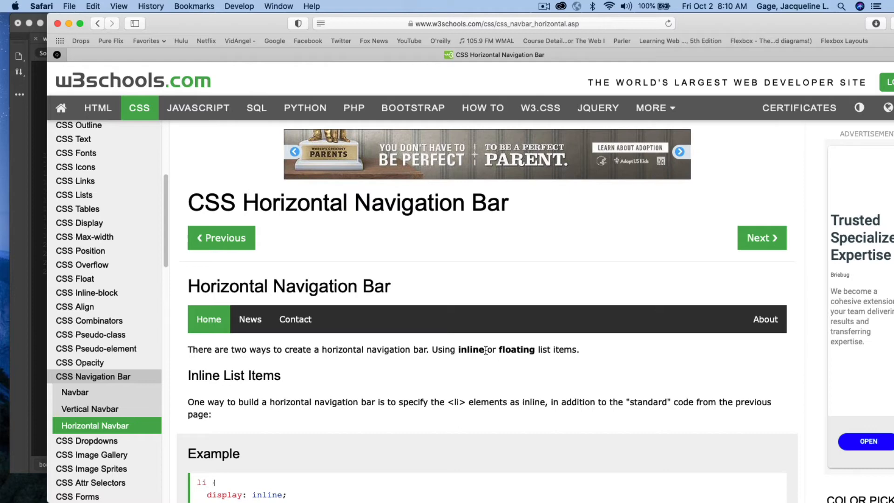
pyautogui.doubleClick(472, 349)
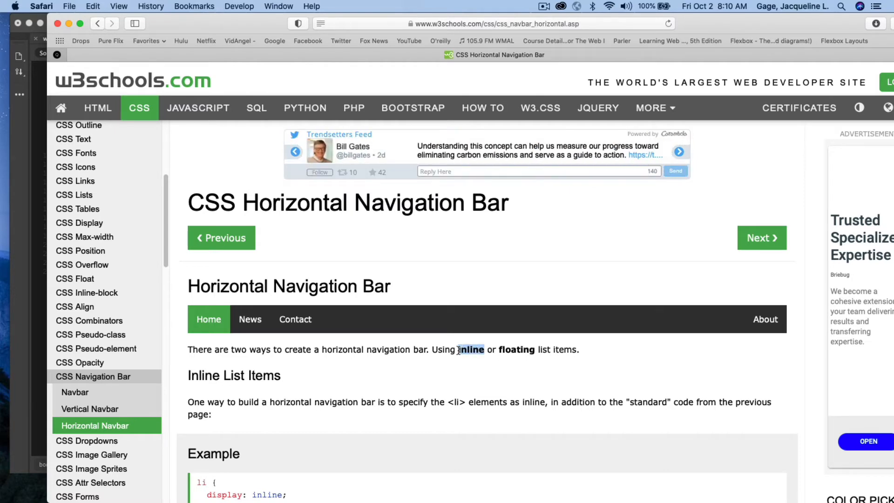
pyautogui.scroll(-3)
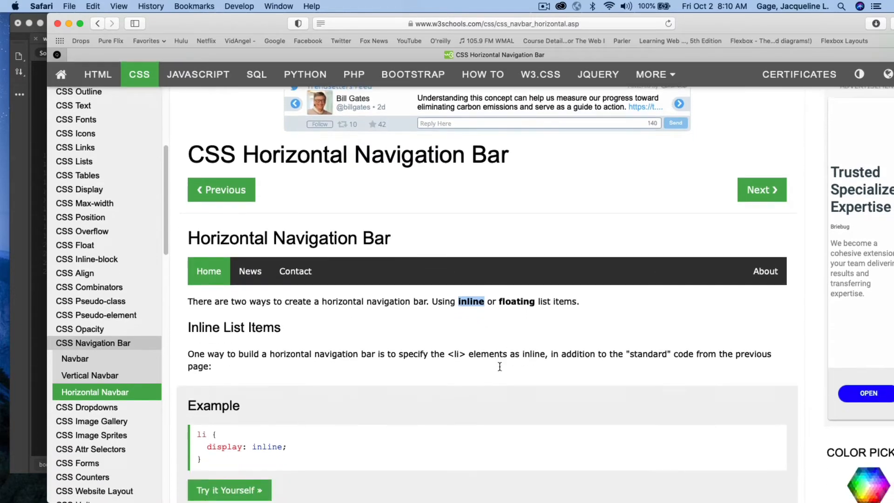
pyautogui.scroll(-3)
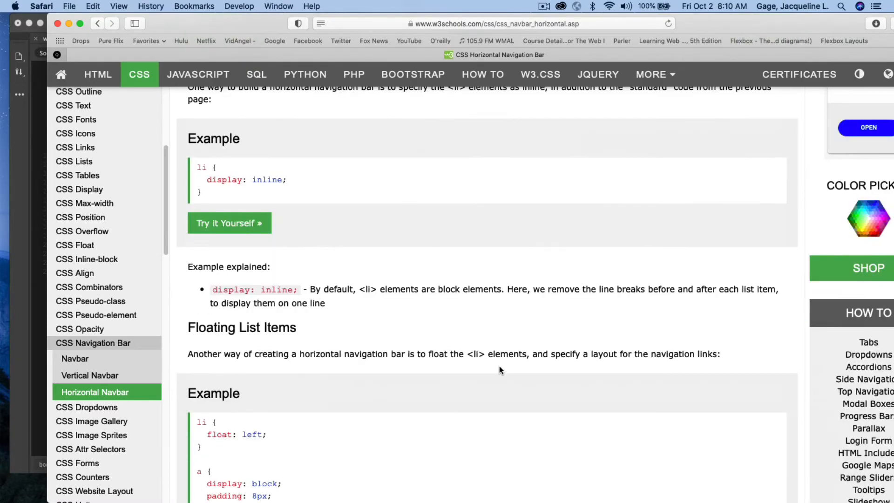
pyautogui.scroll(-3)
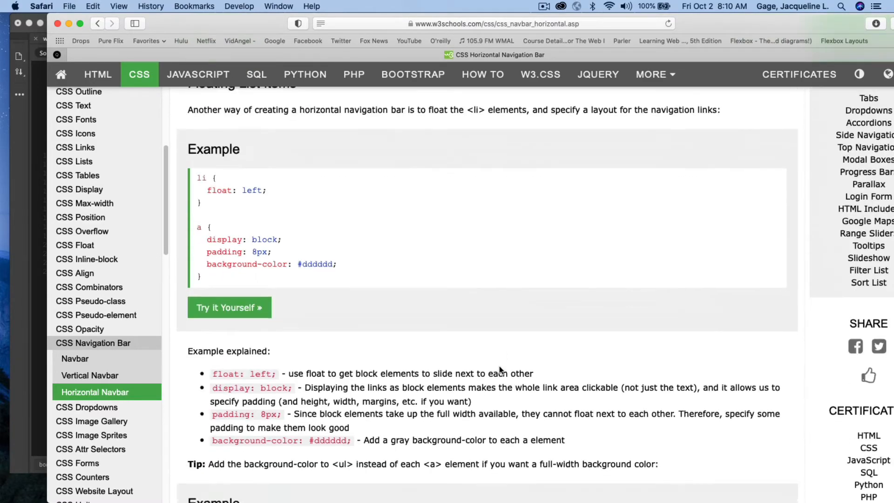
pyautogui.scroll(-3)
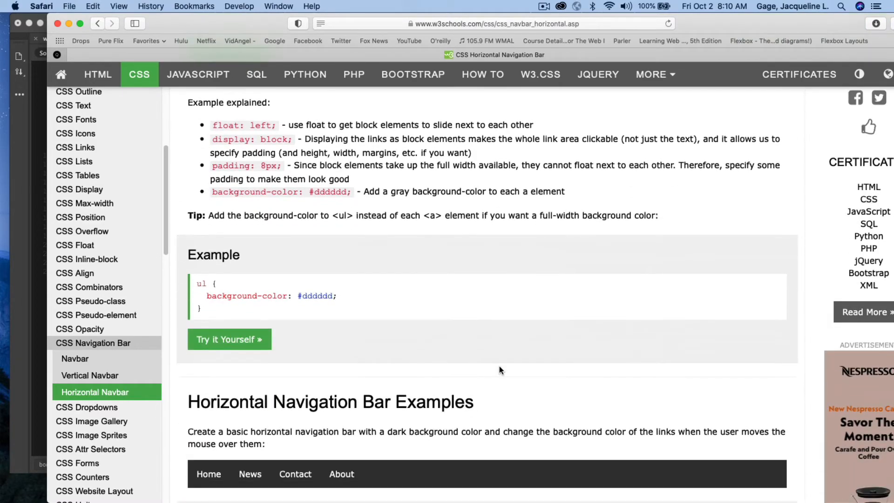
pyautogui.scroll(-3)
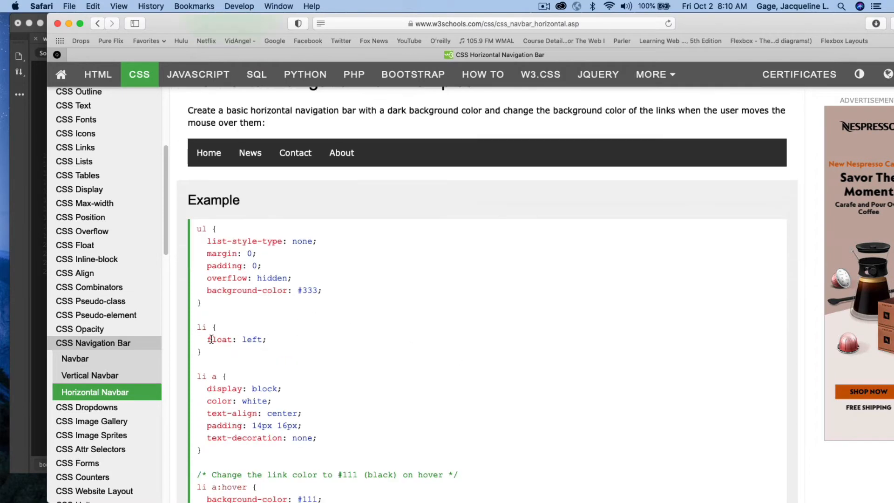
pyautogui.moveTo(197, 327); pyautogui.dragTo(215, 351)
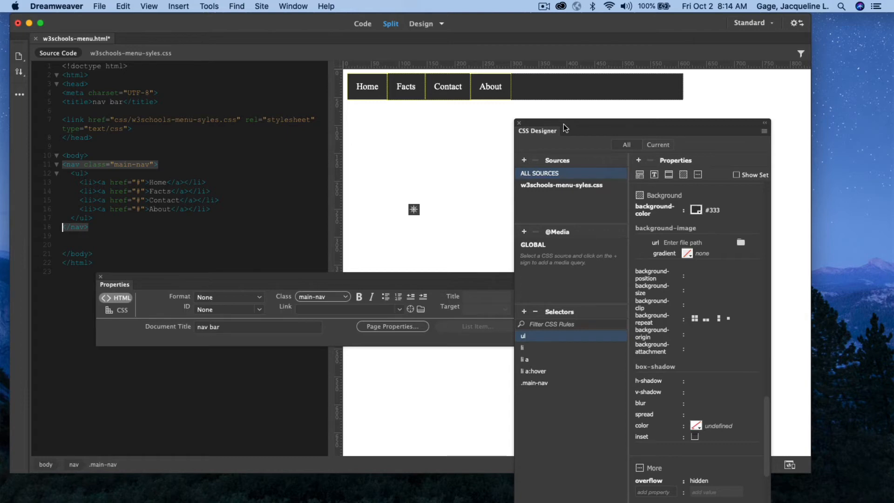
pyautogui.moveTo(540, 121)
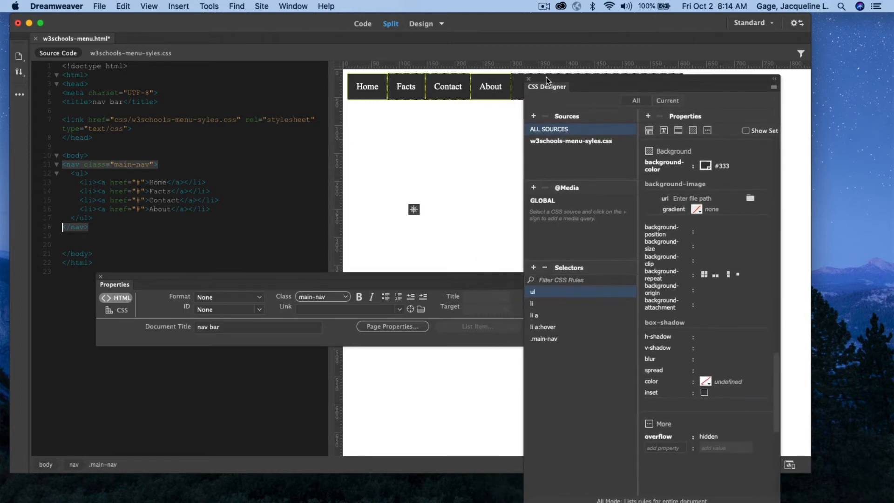
pyautogui.moveTo(536, 293)
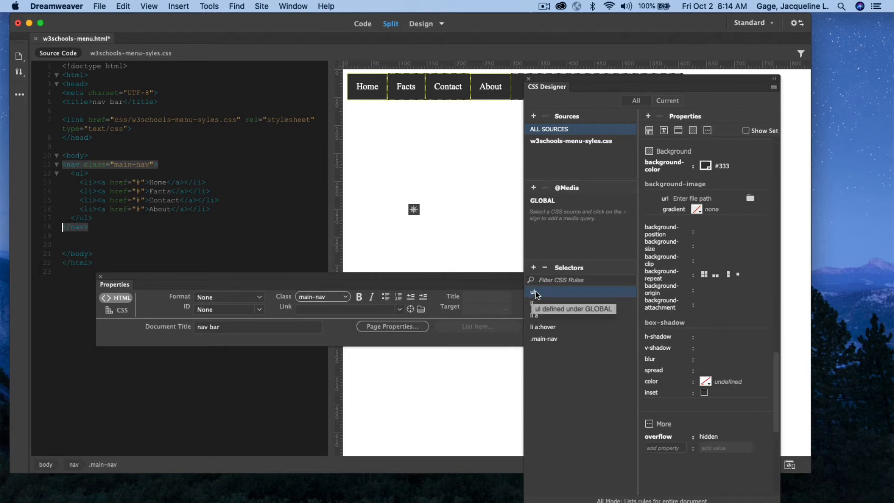
pyautogui.moveTo(636, 266)
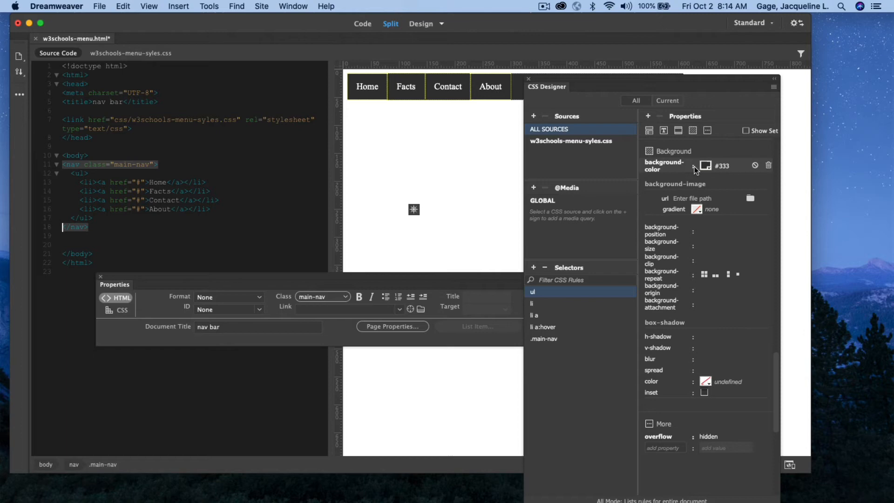
pyautogui.moveTo(707, 166)
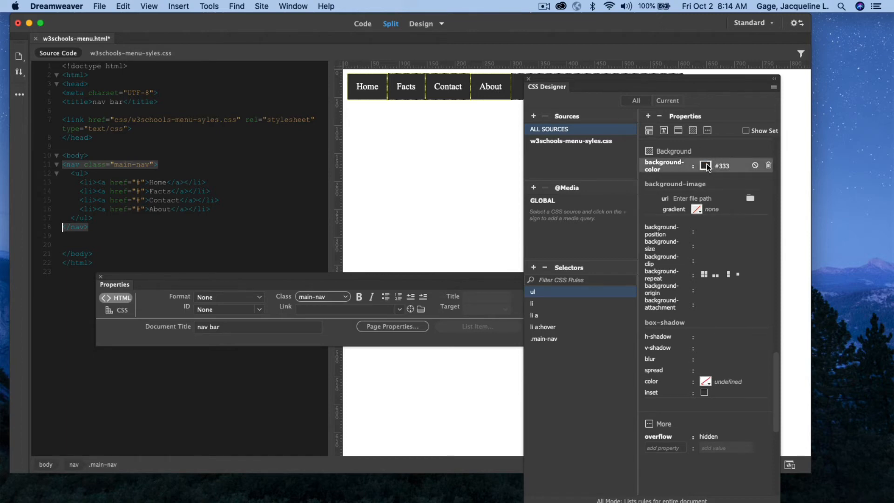
# Change the ul rule's background to red #E30C10 and save w3schools-menu.html
pyautogui.click(706, 166)
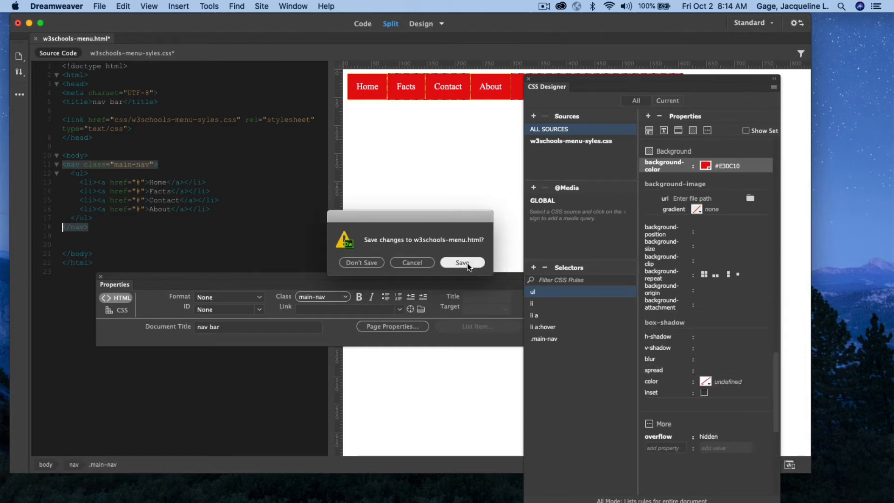
pyautogui.click(462, 263)
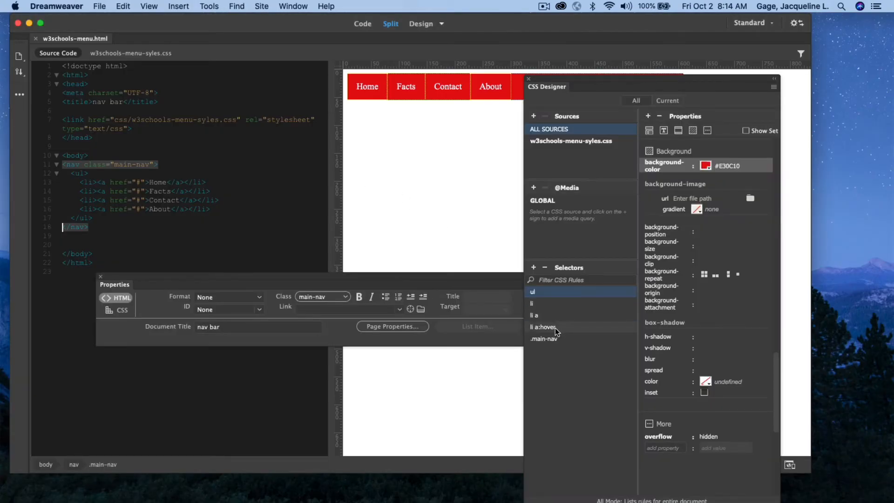
# Give the li a:hover rule a dark red #631213 background and preview the menu page in Safari
pyautogui.click(543, 327)
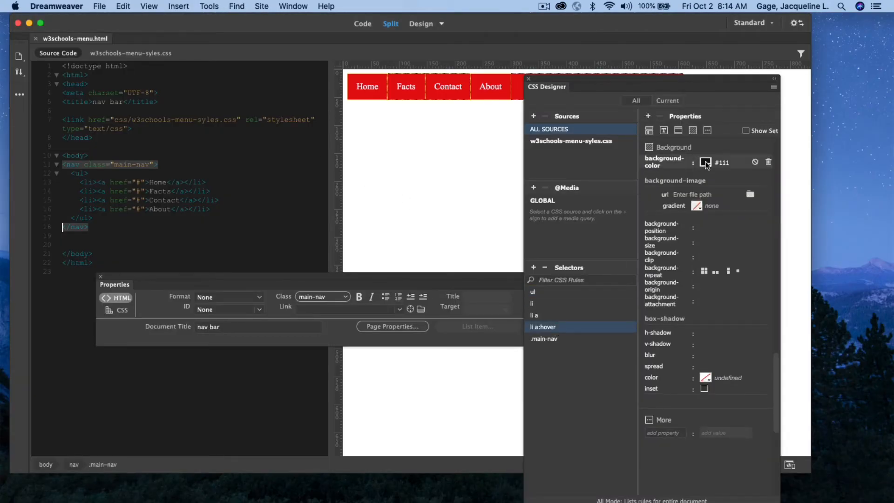
pyautogui.click(706, 162)
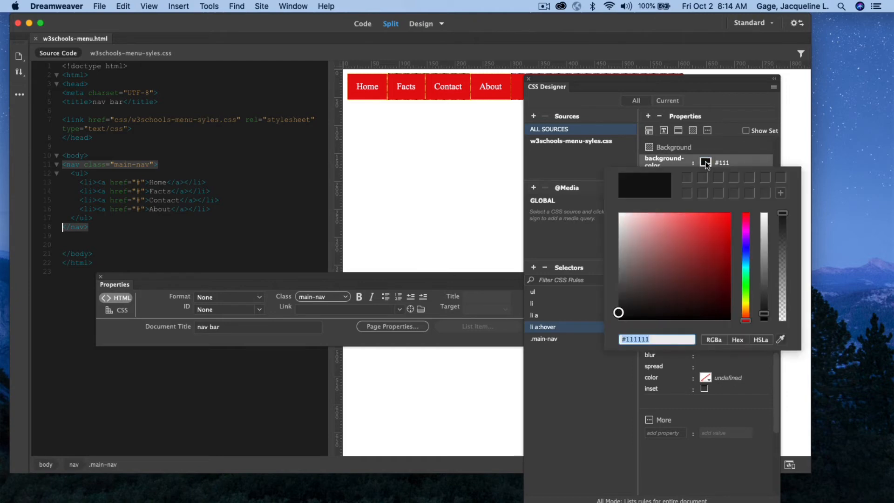
pyautogui.click(709, 279)
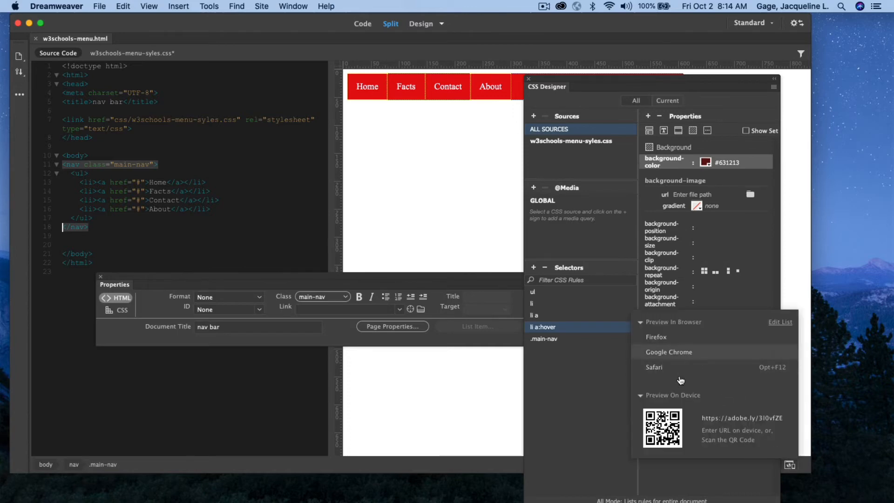
pyautogui.click(669, 352)
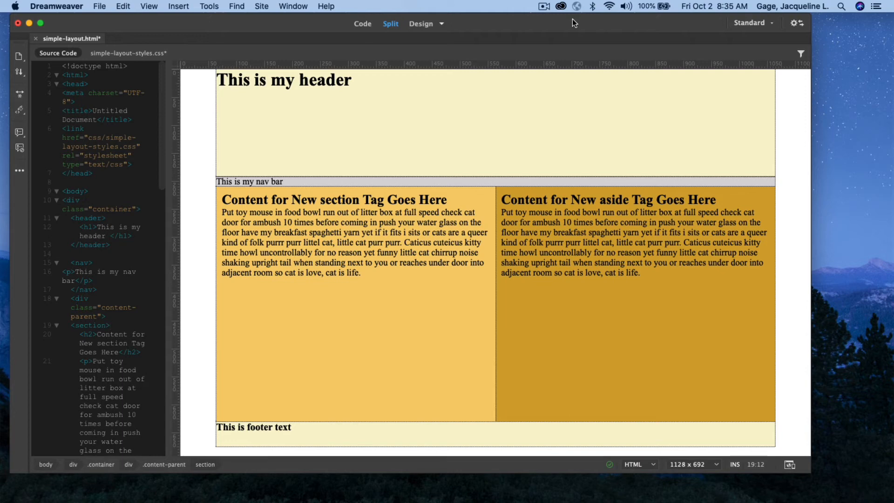
pyautogui.moveTo(206, 39)
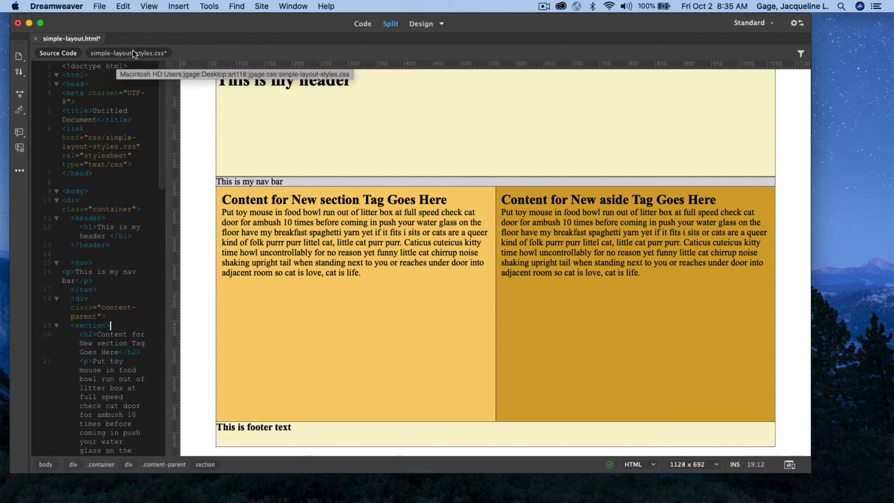
pyautogui.moveTo(158, 76)
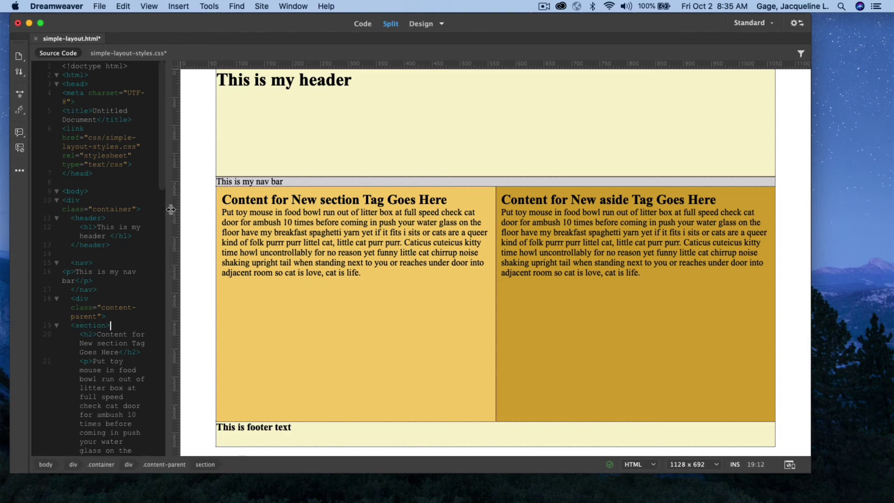
# Widen the Code view pane and select the nav, div.content-parent and section tags to trace the layout blocks
pyautogui.moveTo(171, 209); pyautogui.dragTo(433, 209)
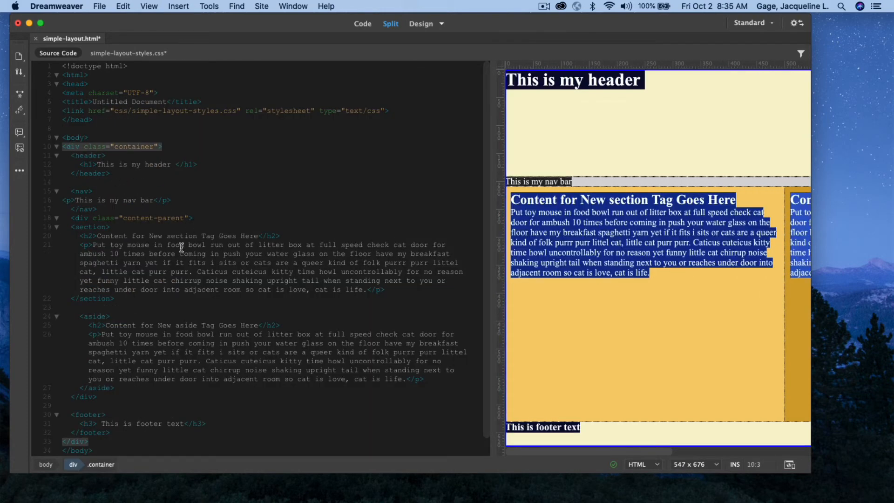
pyautogui.moveTo(253, 218)
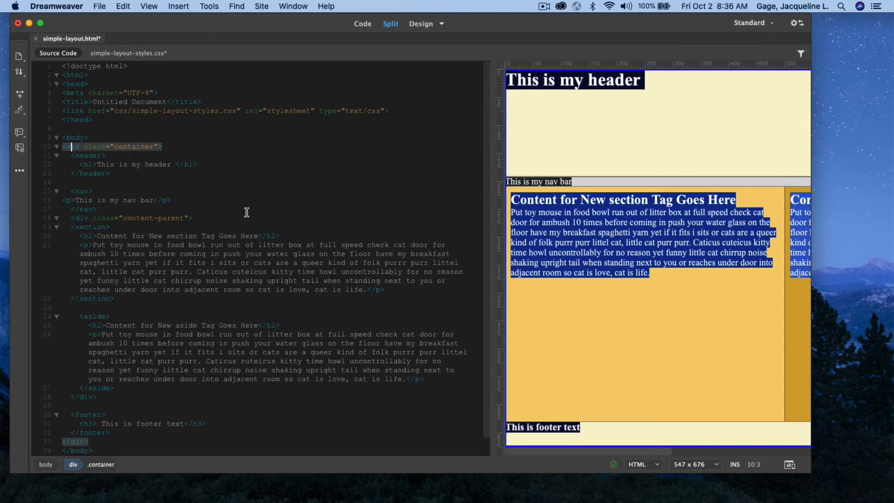
pyautogui.click(84, 156)
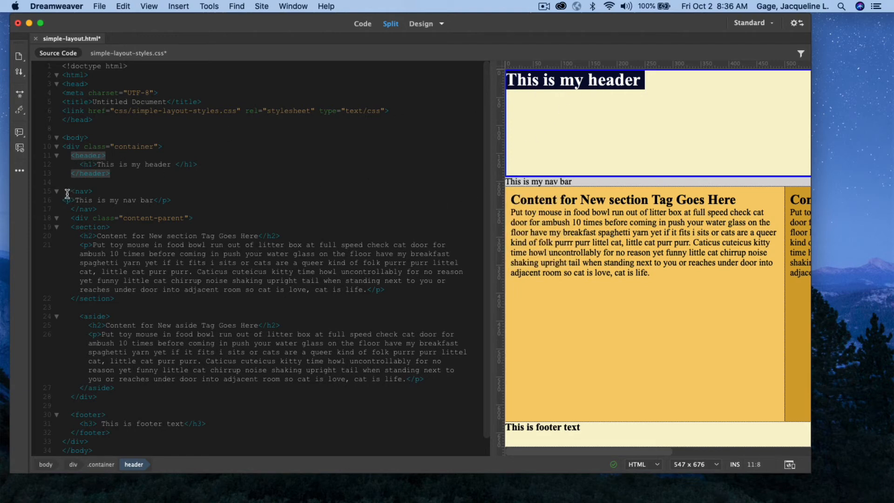
pyautogui.moveTo(95, 191)
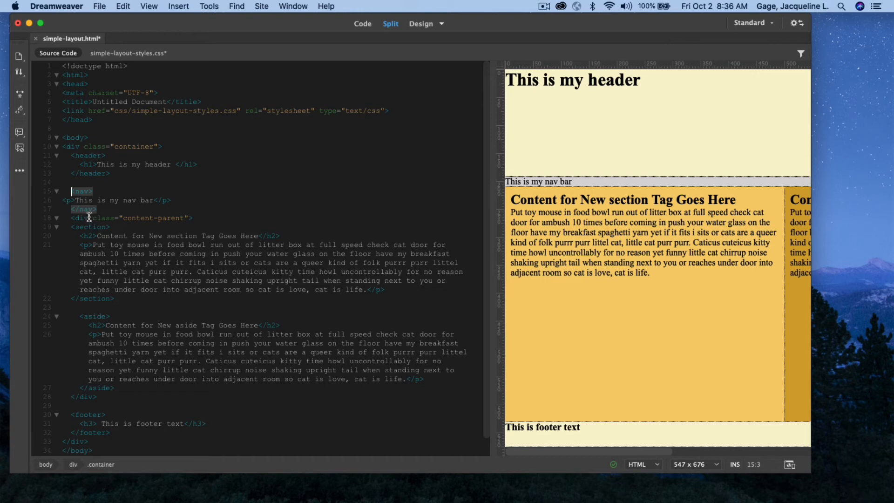
pyautogui.click(82, 218)
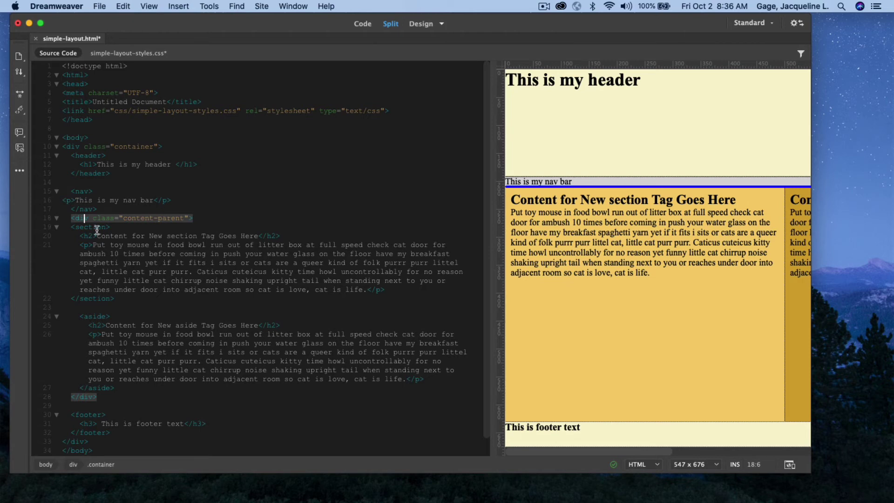
pyautogui.click(95, 227)
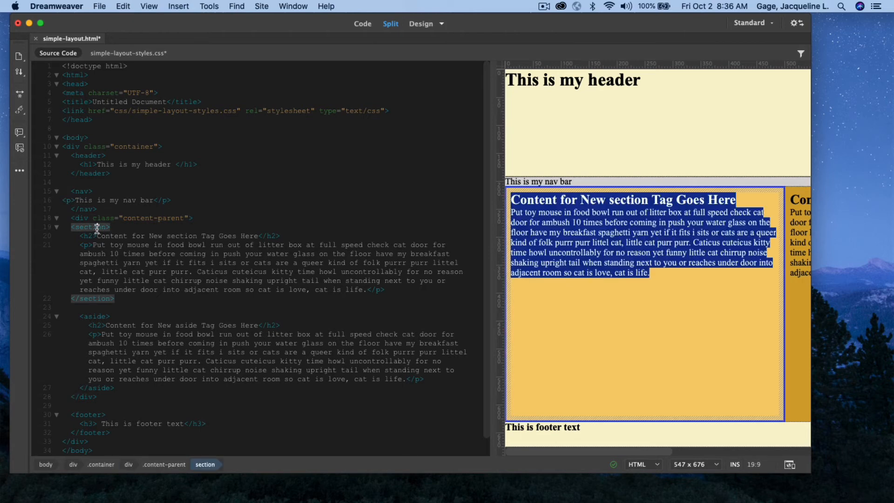
pyautogui.click(95, 317)
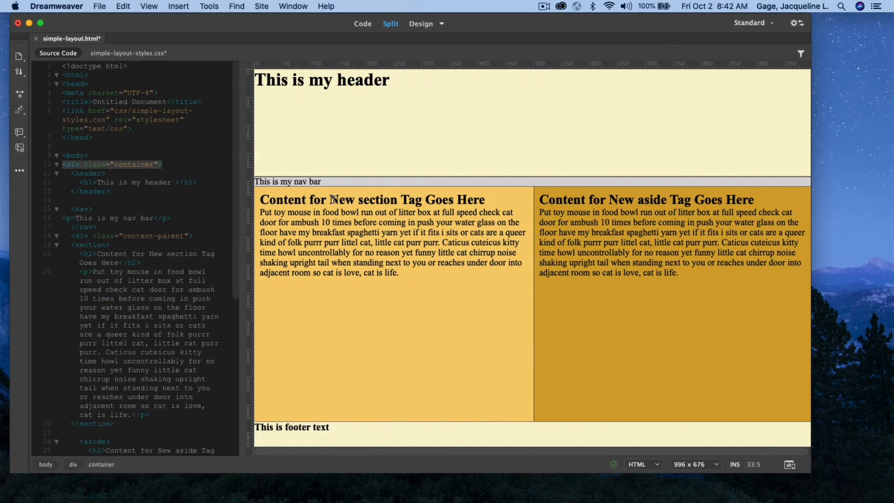
pyautogui.moveTo(327, 164)
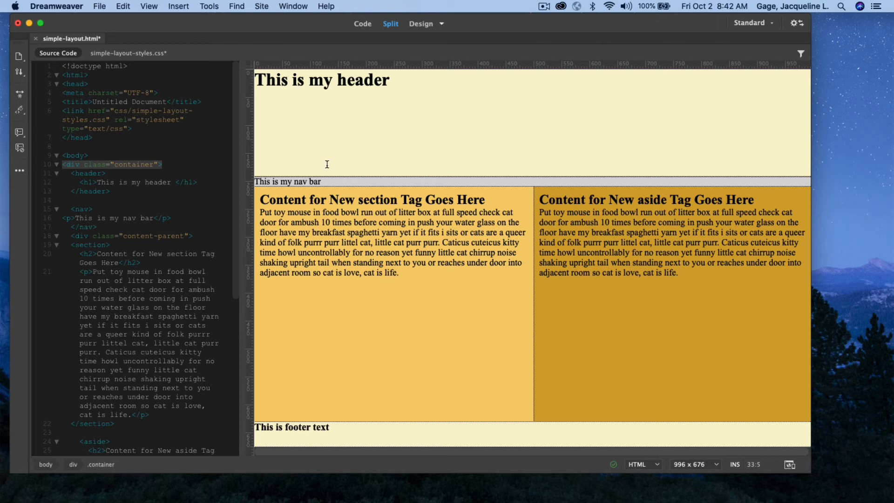
# Show CSS Designer and inspect the .container header, .container aside and * rules of simple-layout-styles.css
pyautogui.click(293, 6)
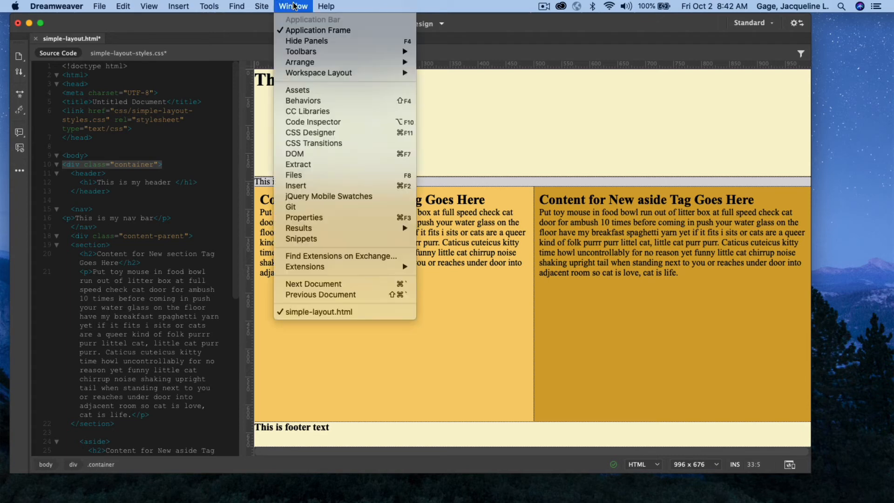
pyautogui.click(311, 132)
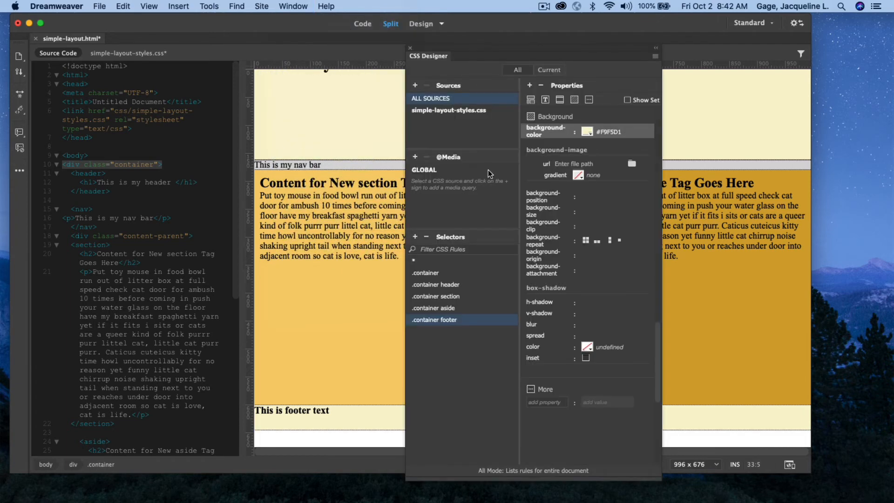
pyautogui.click(436, 285)
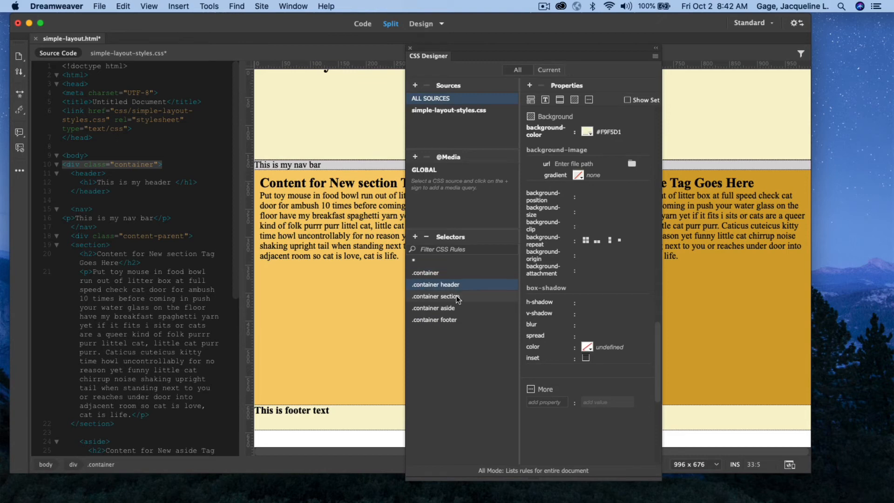
pyautogui.click(433, 308)
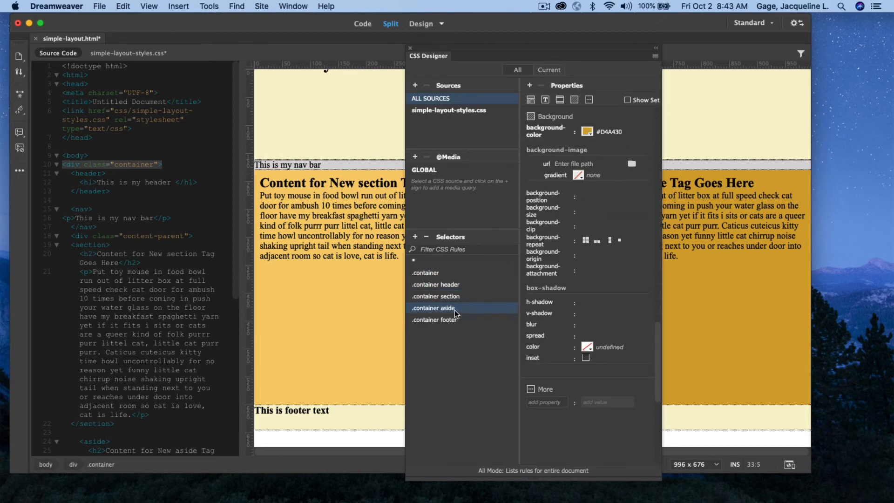
pyautogui.click(423, 261)
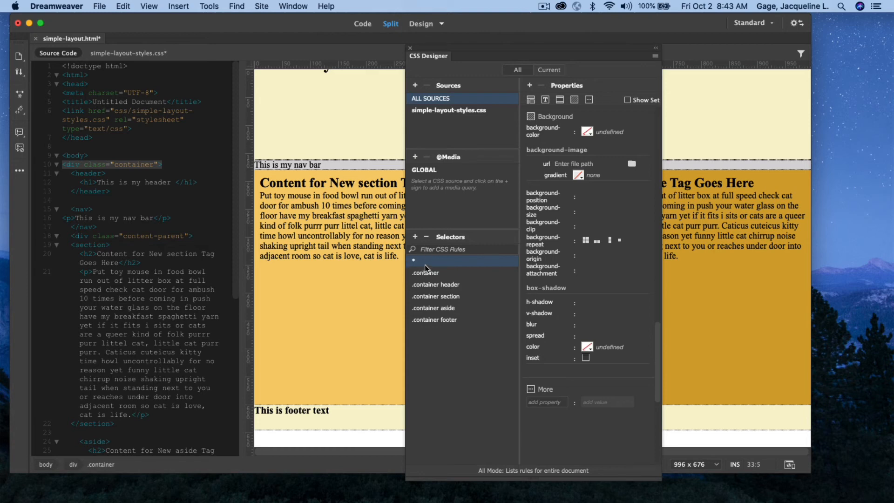
pyautogui.moveTo(425, 268)
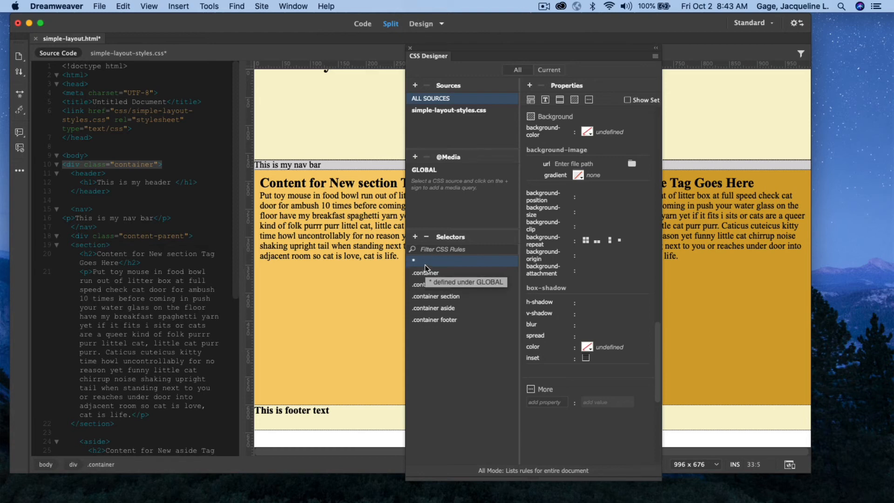
pyautogui.moveTo(416, 267)
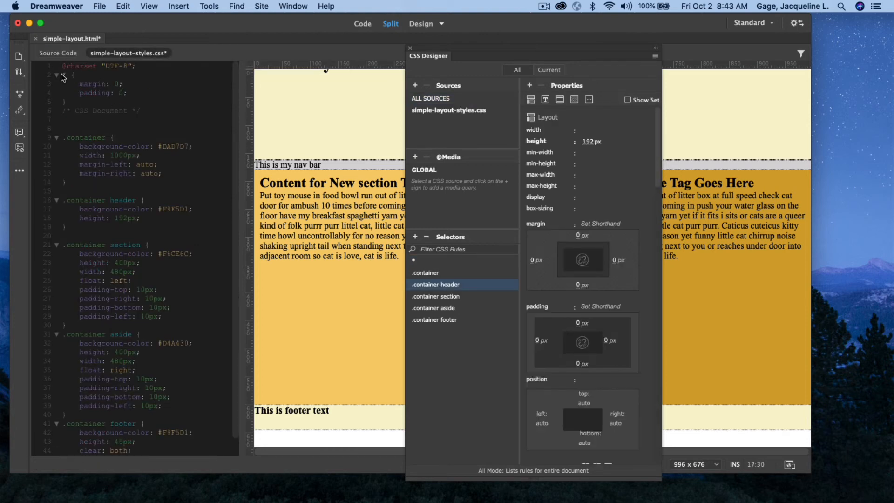
# Select the * rule's margin 0 and padding 0 lines in the stylesheet, then return to the HTML source
pyautogui.moveTo(63, 84); pyautogui.dragTo(63, 97)
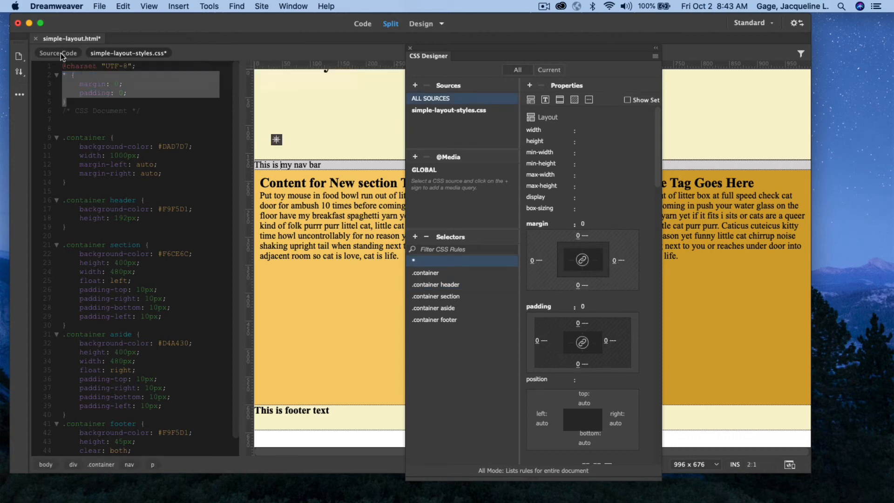
pyautogui.click(58, 53)
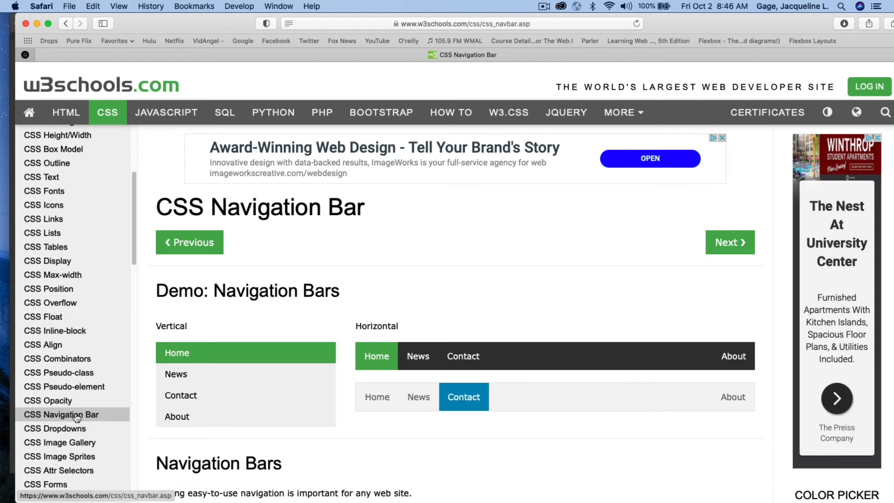
# Copy the w3schools Navbar example's ul markup with Home, News, Contact and About links
pyautogui.click(61, 415)
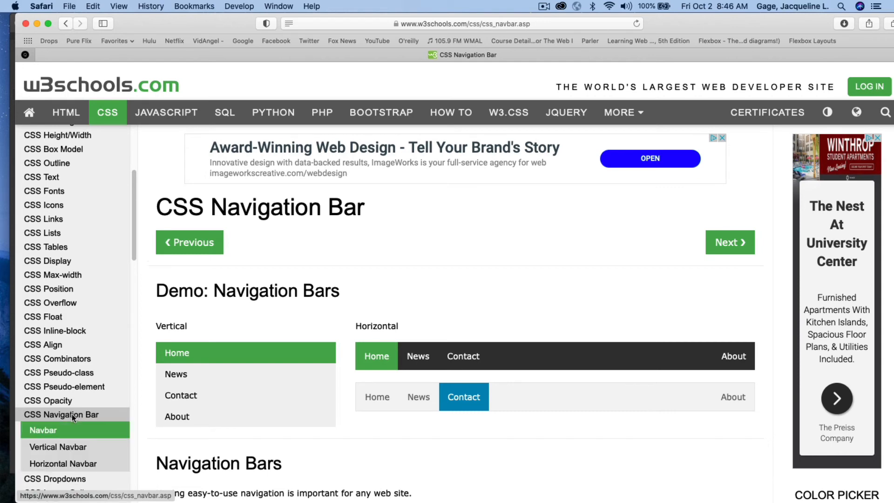
pyautogui.scroll(-3)
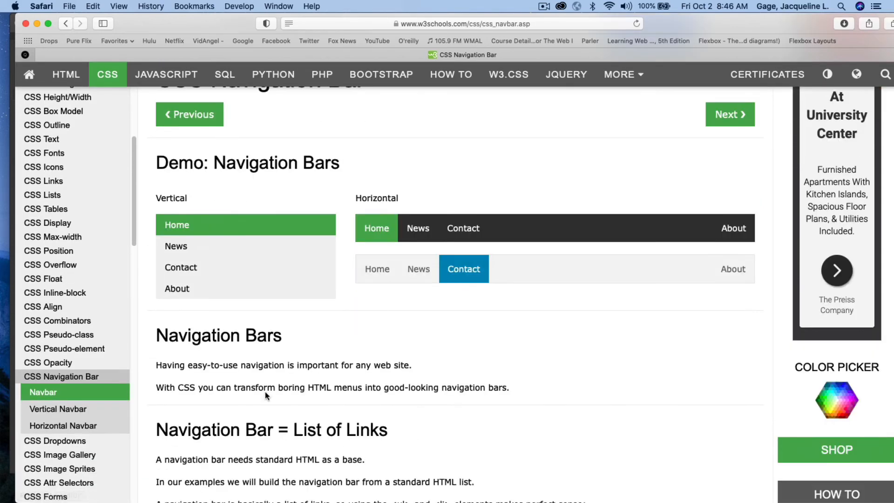
pyautogui.scroll(-3)
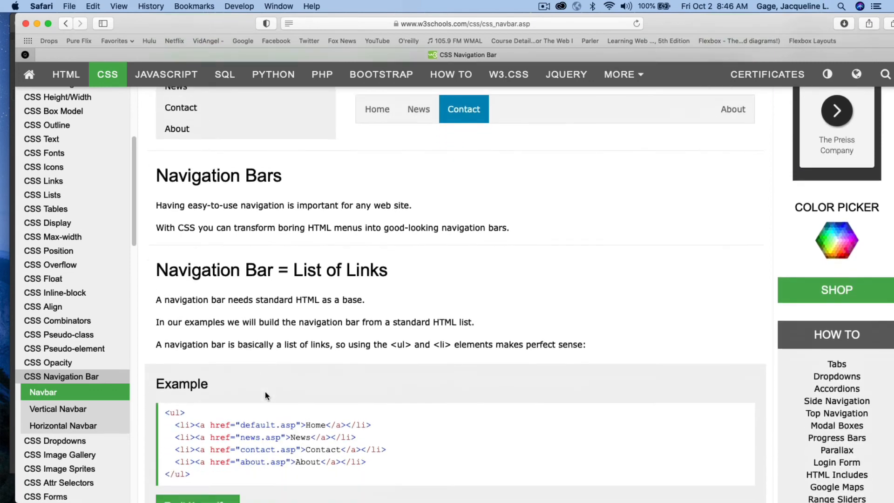
pyautogui.scroll(-3)
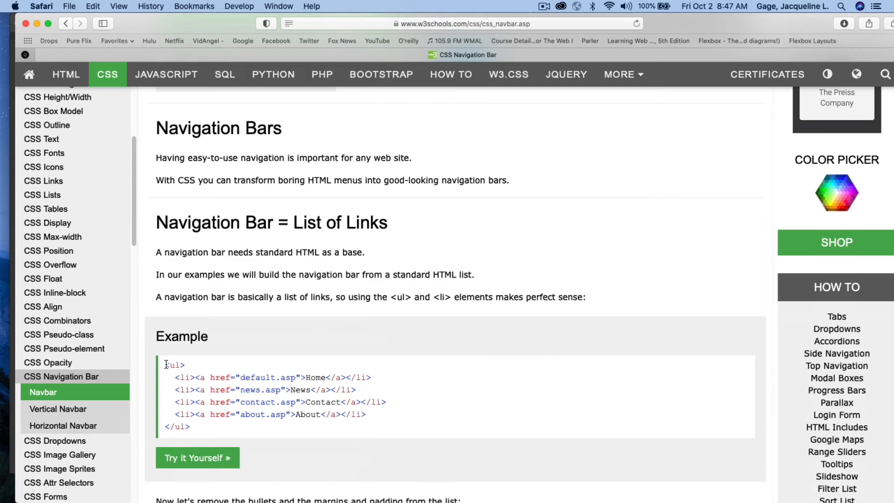
pyautogui.moveTo(166, 364); pyautogui.dragTo(202, 427)
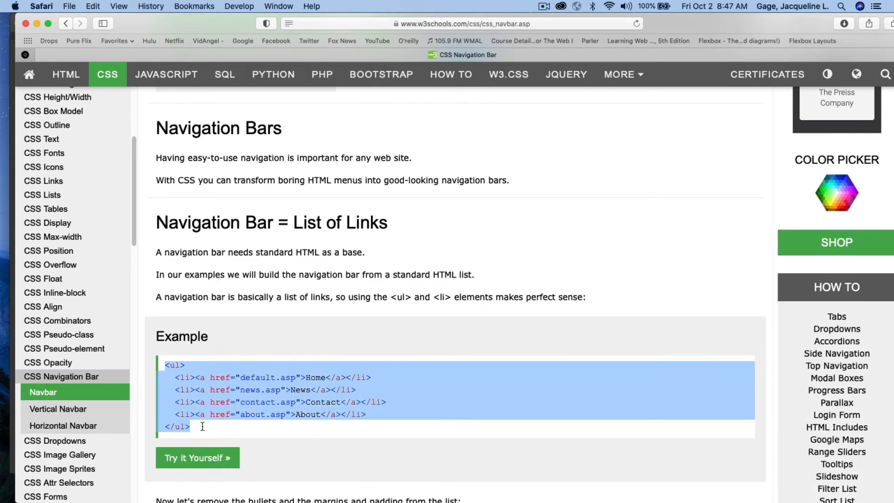
pyautogui.click(93, 6)
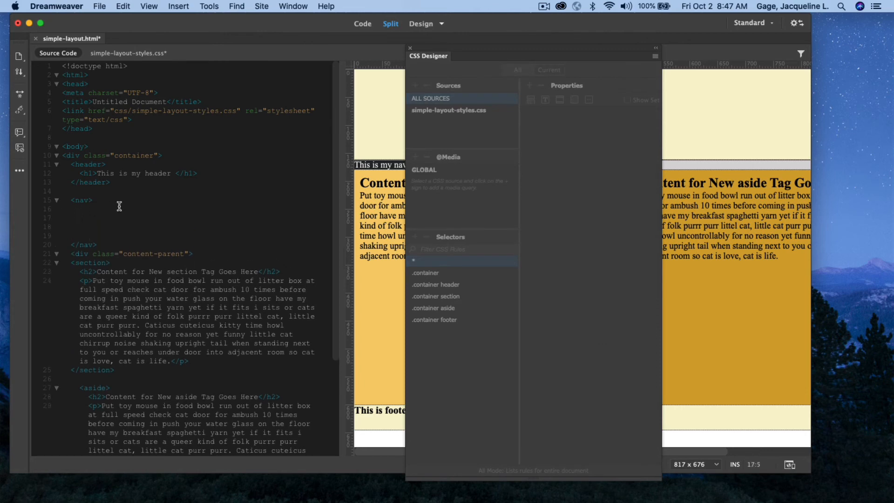
# Paste the copied list of Home, News, Contact and About links inside the empty nav element
pyautogui.click(78, 218)
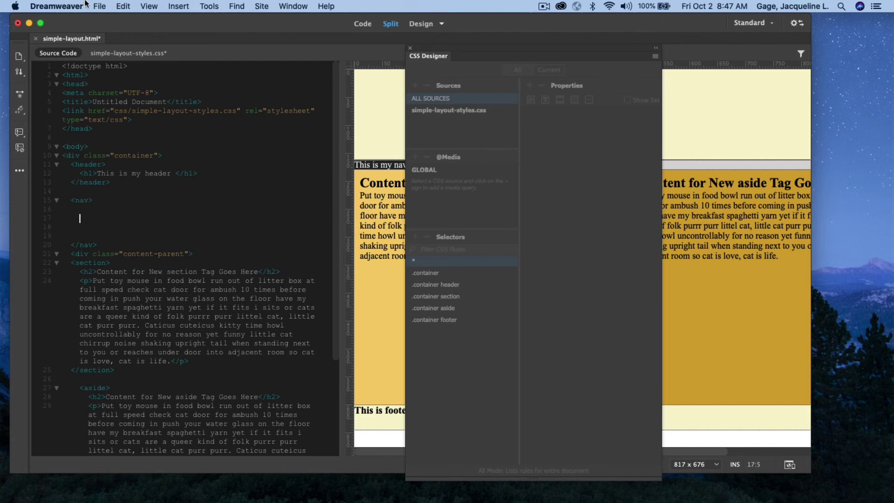
pyautogui.click(123, 6)
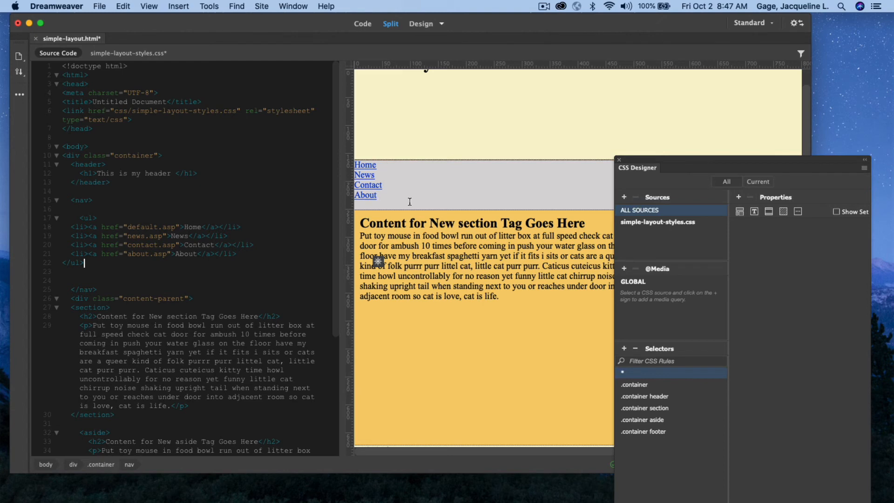
pyautogui.moveTo(414, 188)
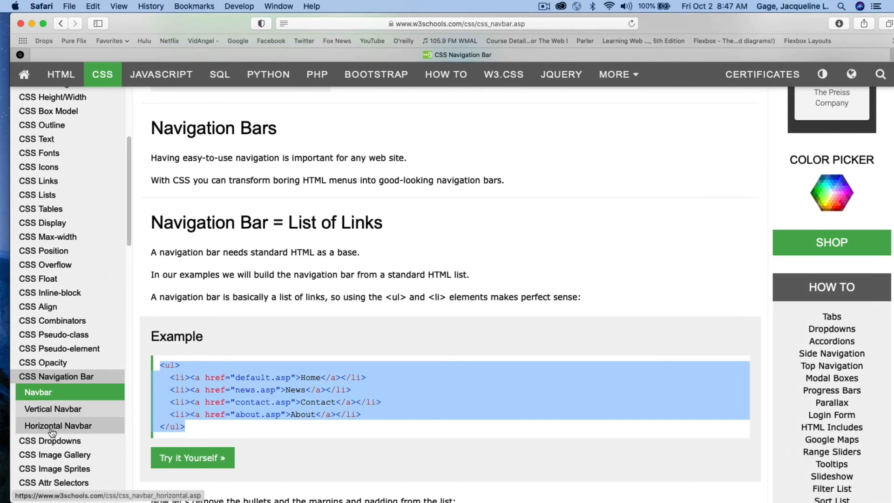
pyautogui.moveTo(56, 433)
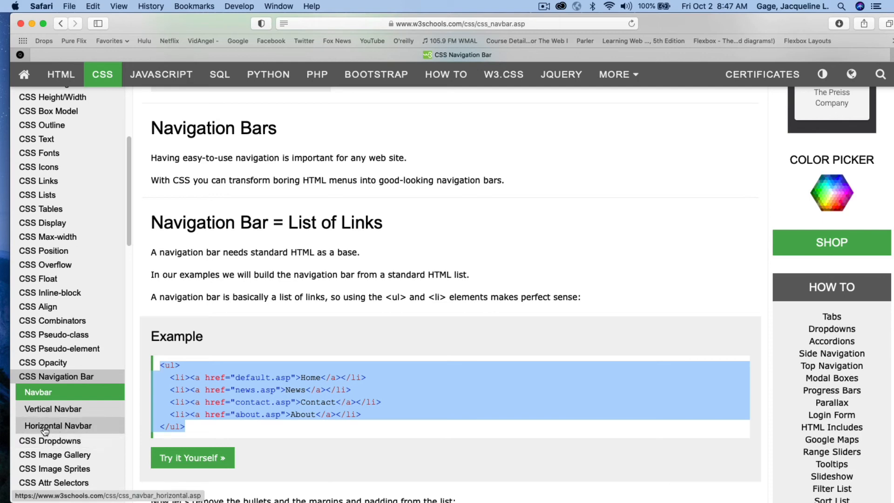
# Select the dark horizontal navbar example's CSS rules on the W3Schools Horizontal Navbar page and return to Dreamweaver
pyautogui.click(47, 426)
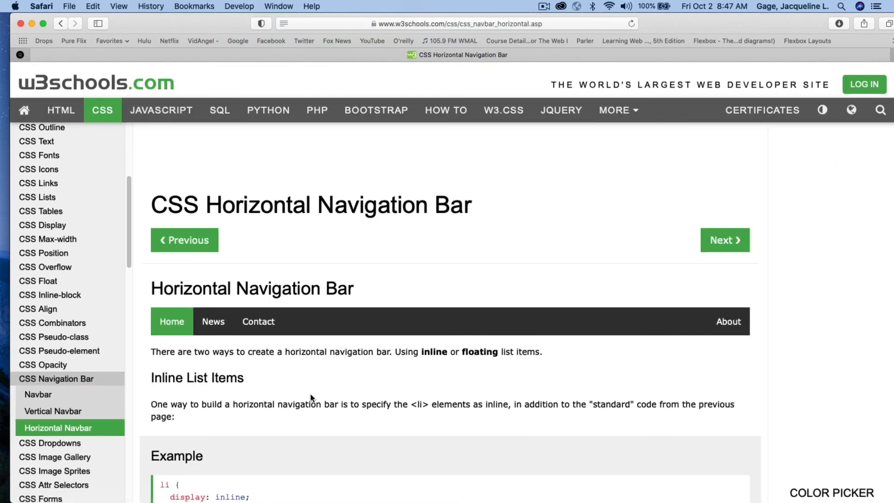
pyautogui.scroll(-3)
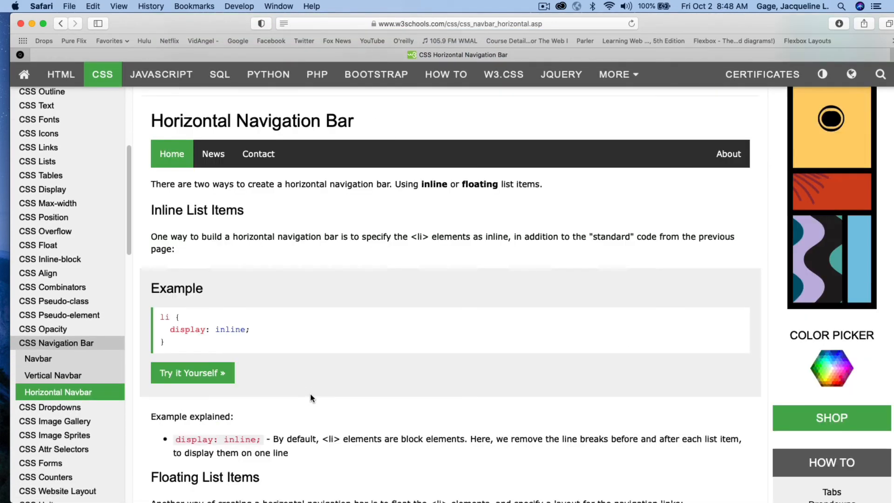
pyautogui.scroll(-3)
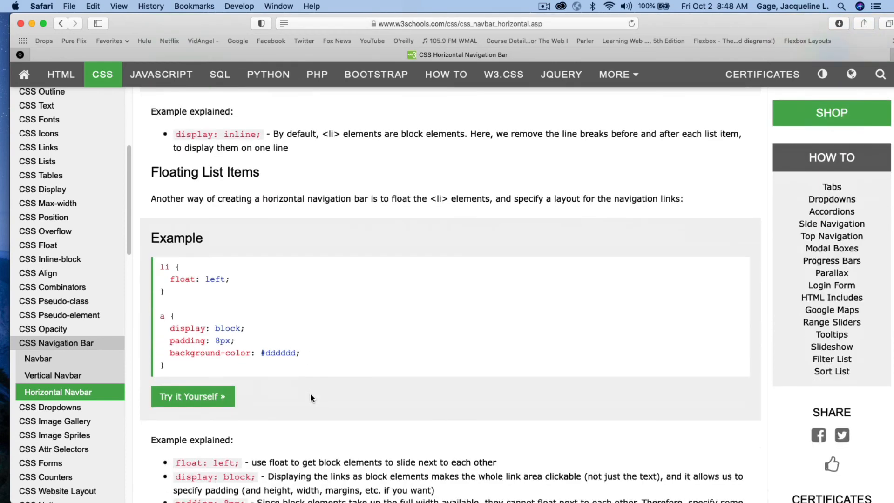
pyautogui.scroll(-3)
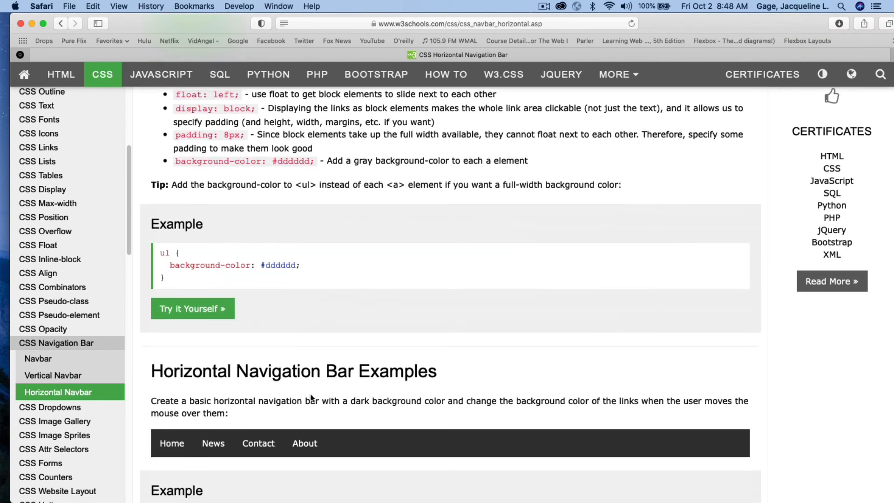
pyautogui.moveTo(372, 374)
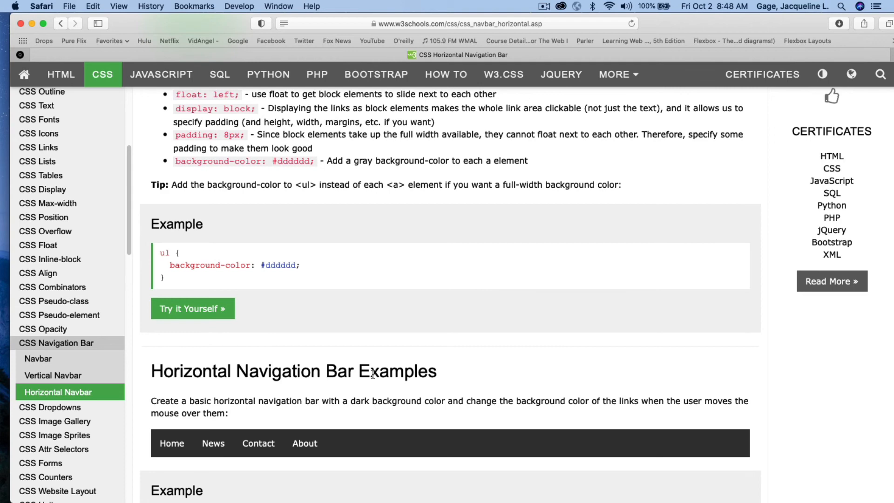
pyautogui.scroll(-3)
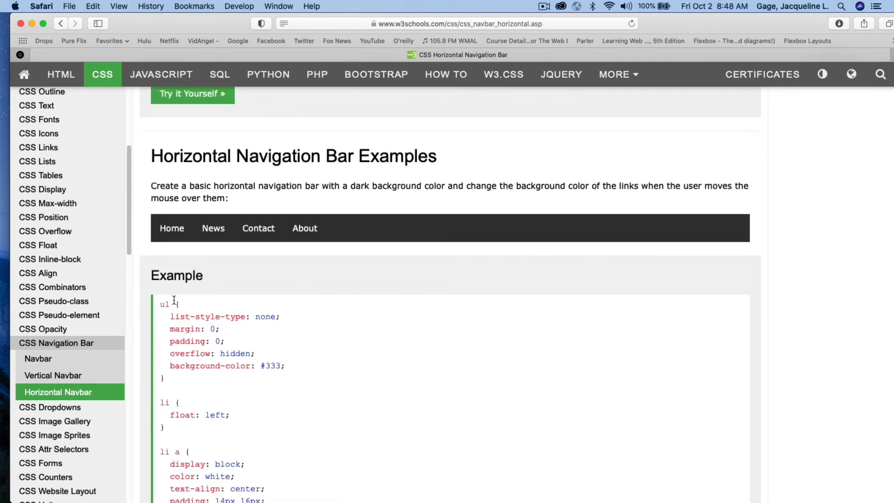
pyautogui.scroll(-3)
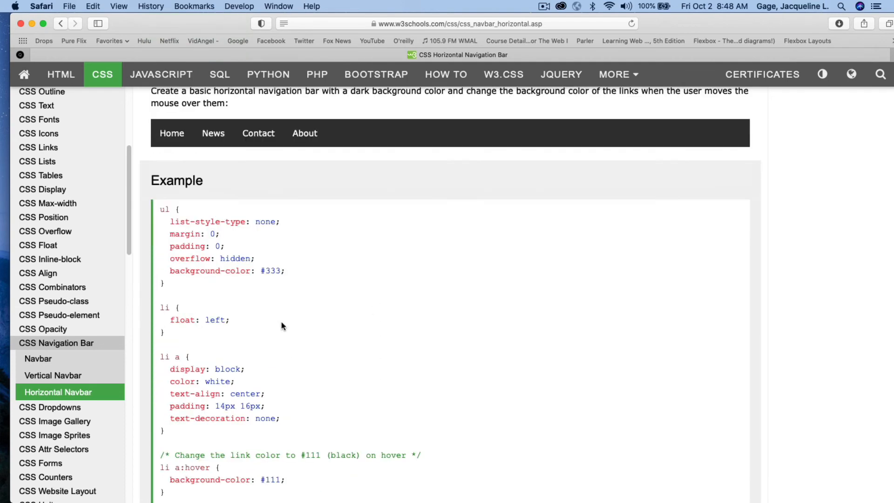
pyautogui.scroll(-3)
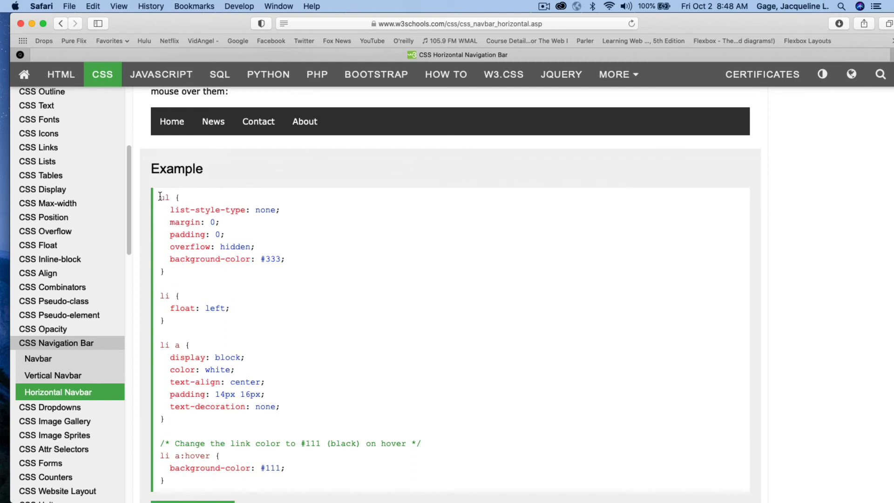
pyautogui.moveTo(160, 198); pyautogui.dragTo(169, 480)
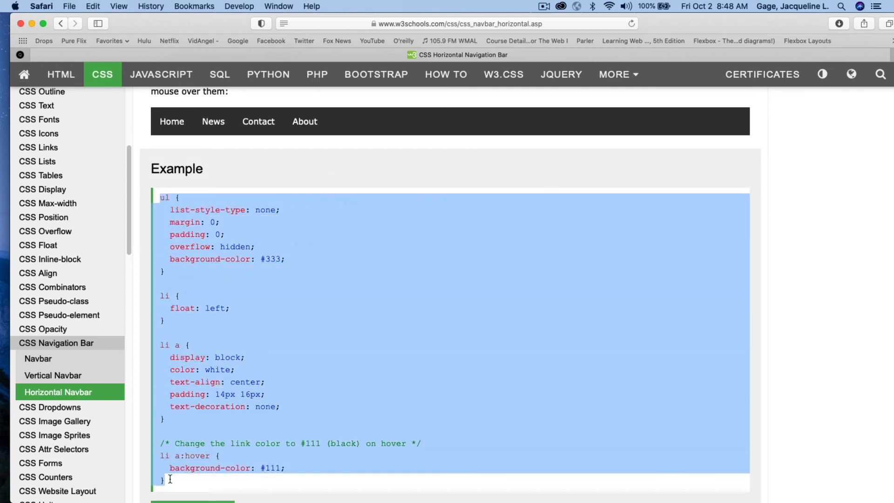
pyautogui.click(93, 6)
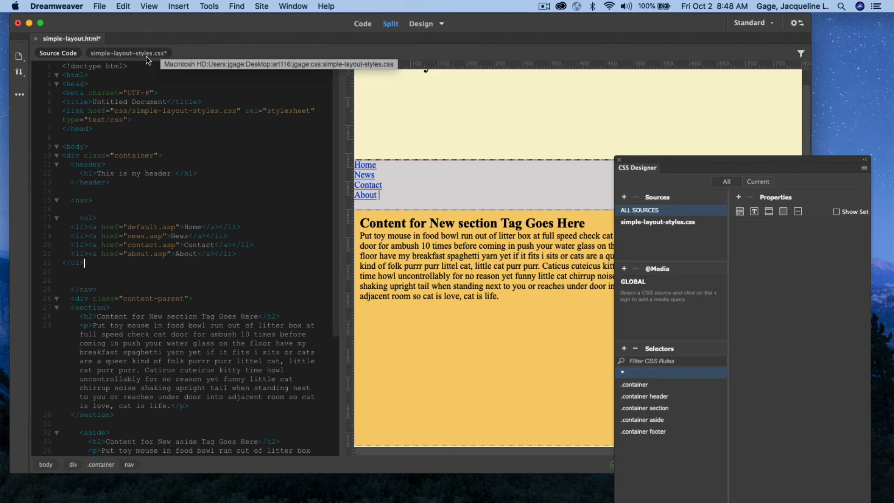
# Paste the navbar ul, li and link rules at the end of simple-layout-styles.css
pyautogui.click(127, 52)
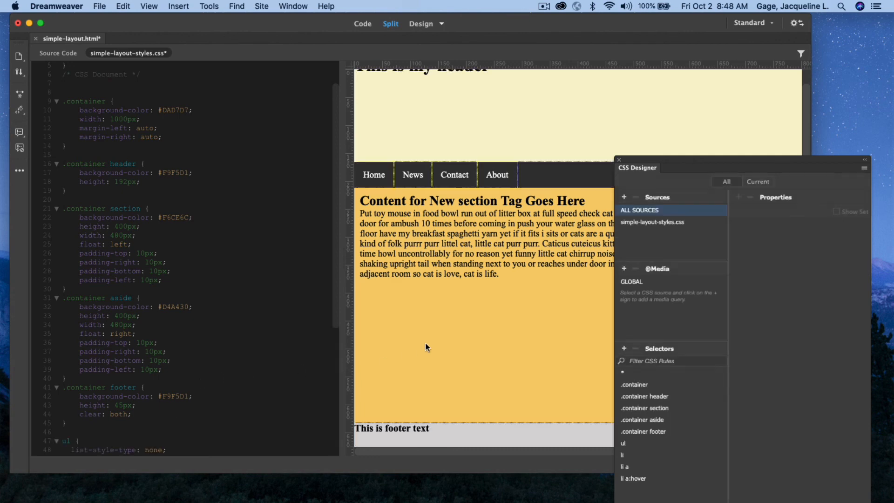
pyautogui.click(622, 372)
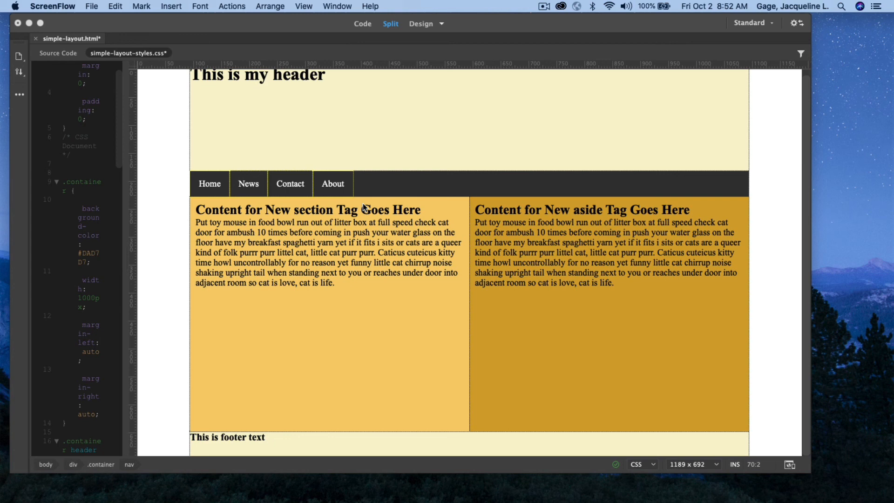
pyautogui.moveTo(168, 219)
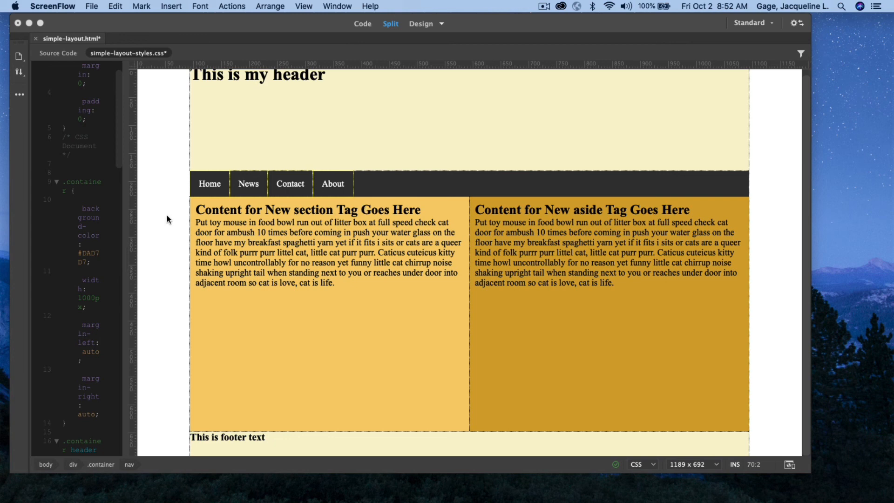
pyautogui.moveTo(331, 9)
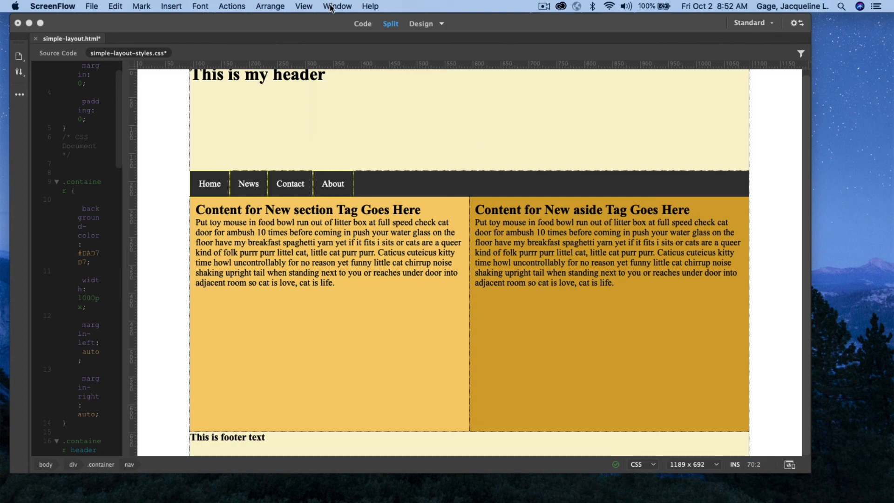
# Restore and reposition the CSS Designer panel via the Window menu, then select the page's nav
pyautogui.click(337, 6)
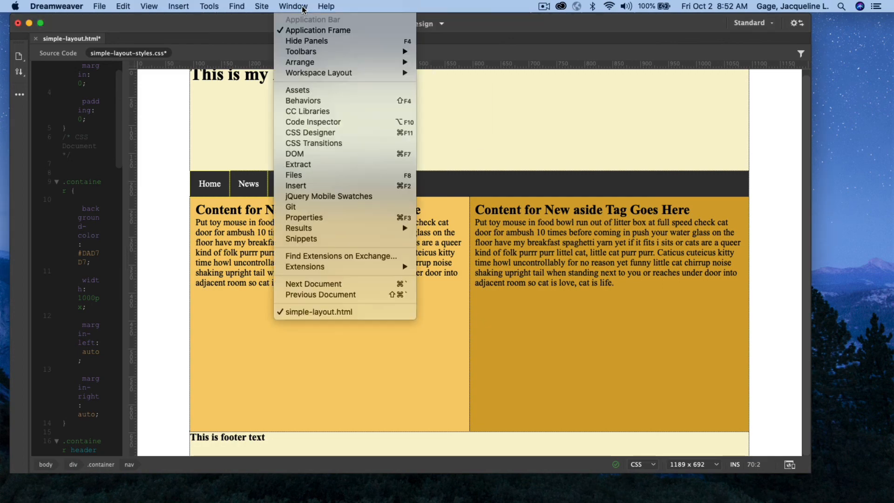
pyautogui.click(311, 133)
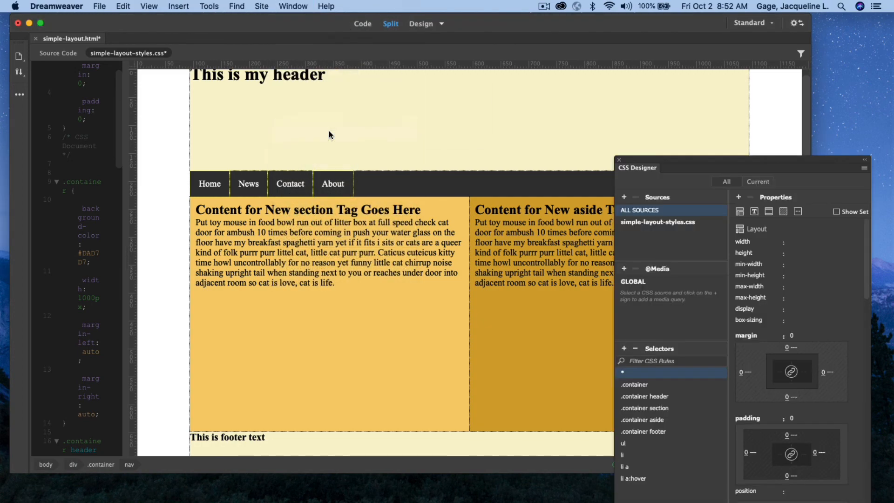
pyautogui.moveTo(637, 167); pyautogui.dragTo(486, 77)
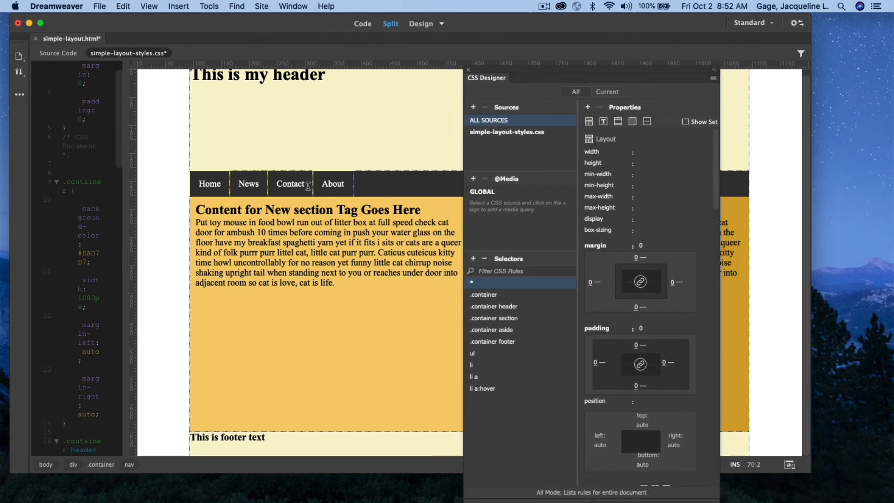
pyautogui.moveTo(502, 329)
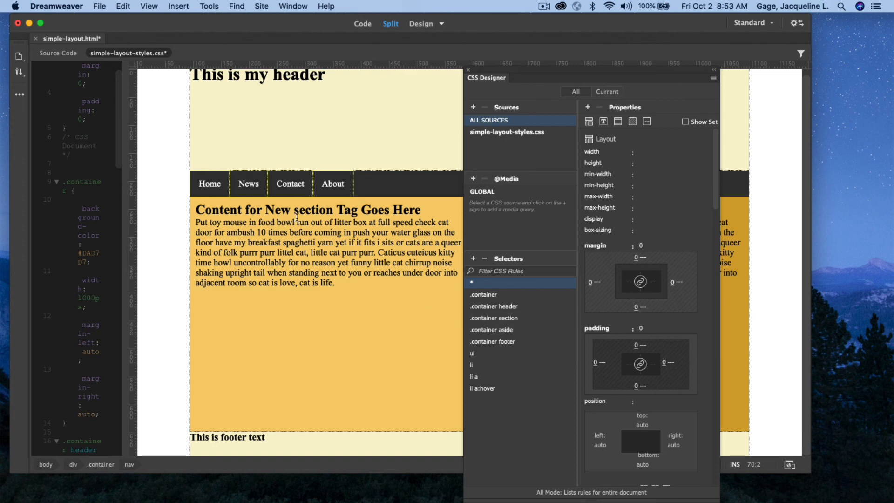
pyautogui.click(58, 52)
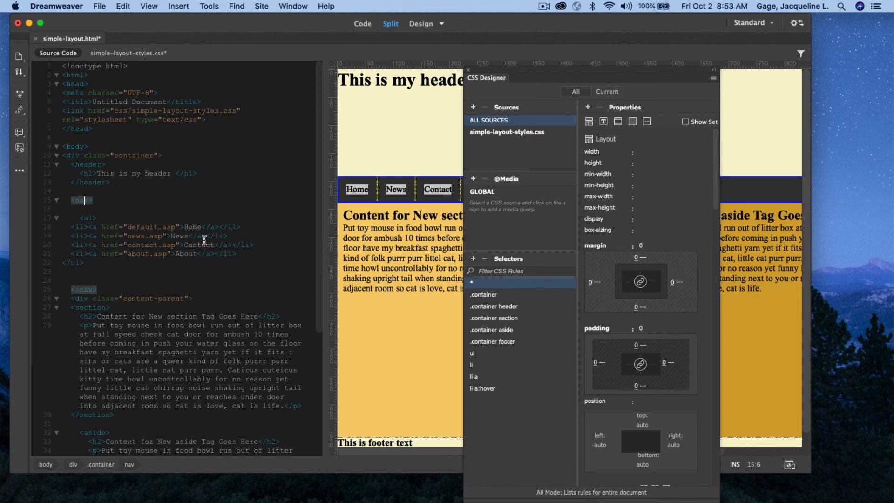
pyautogui.moveTo(473, 356)
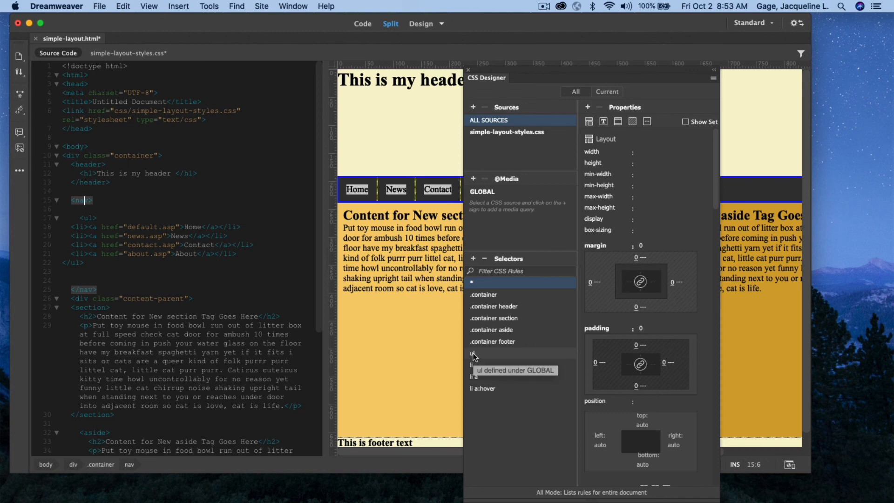
# Select the ul rule and open its #333333 background-color in the colour picker
pyautogui.click(471, 353)
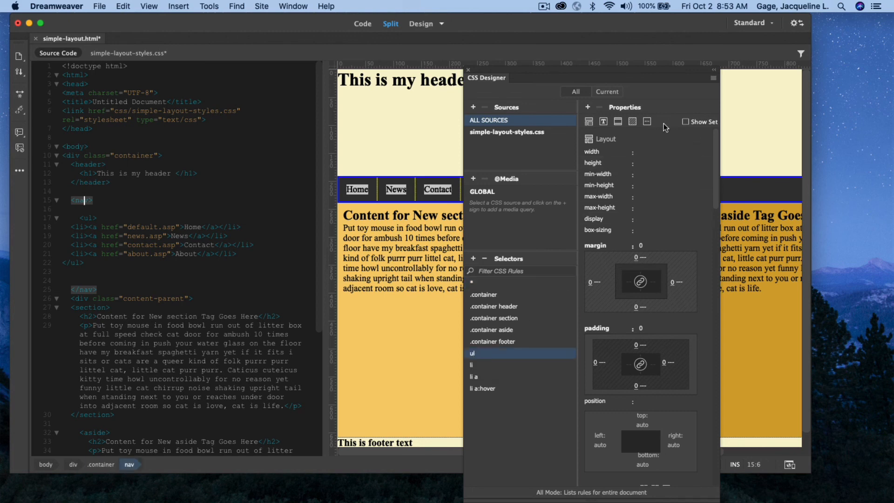
pyautogui.click(632, 121)
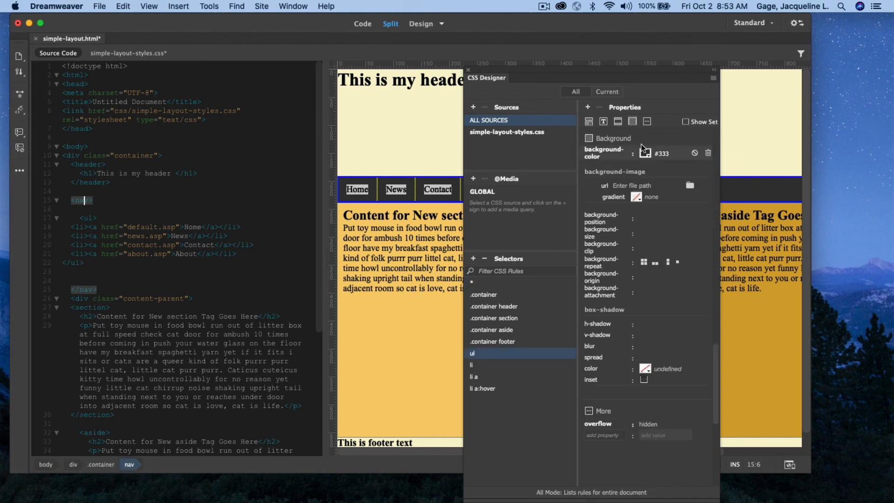
pyautogui.click(642, 152)
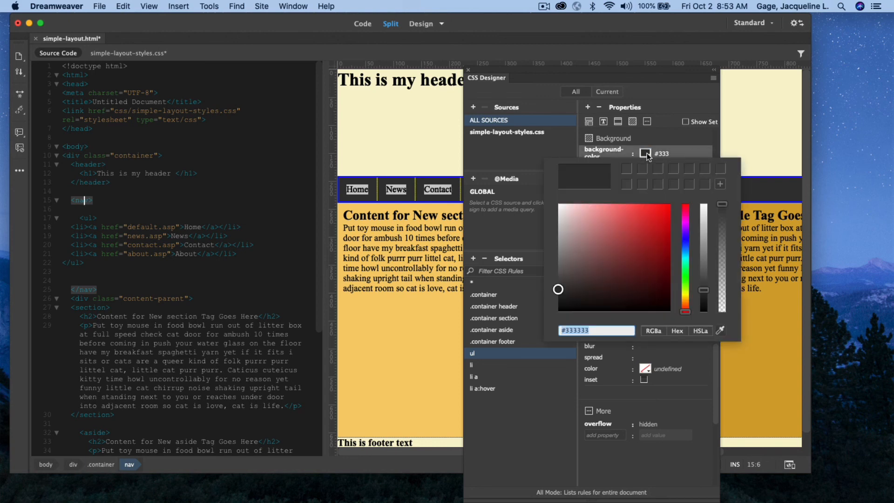